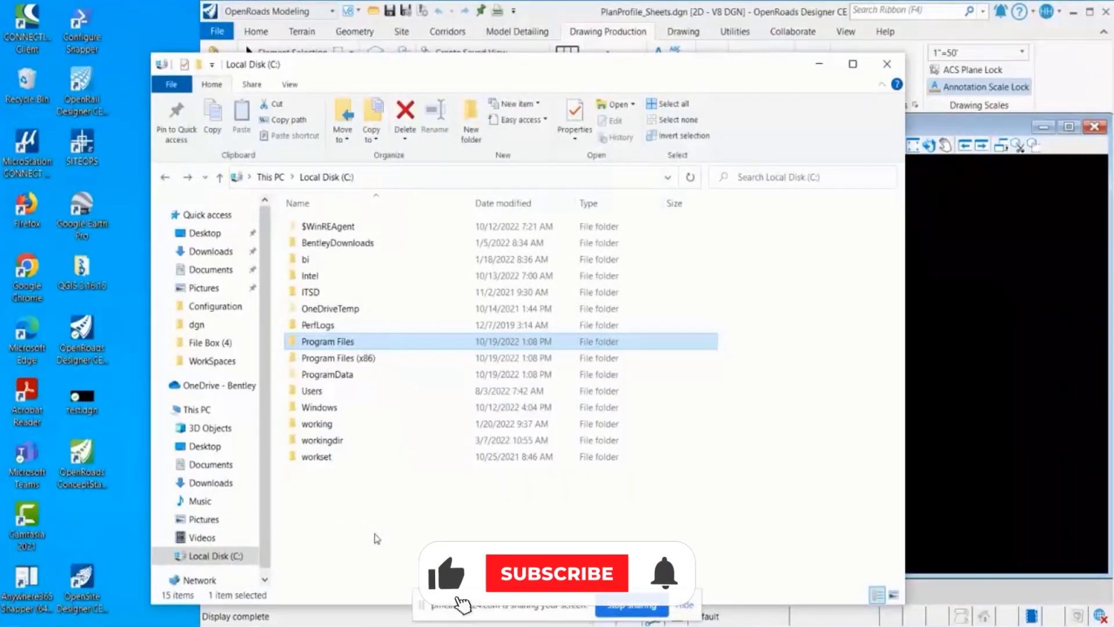
# Browse C: > Program Files > Bentley > OpenRoads Designer CE 10.11 > OpenRoadsDesigner > config.
pyautogui.click(557, 572)
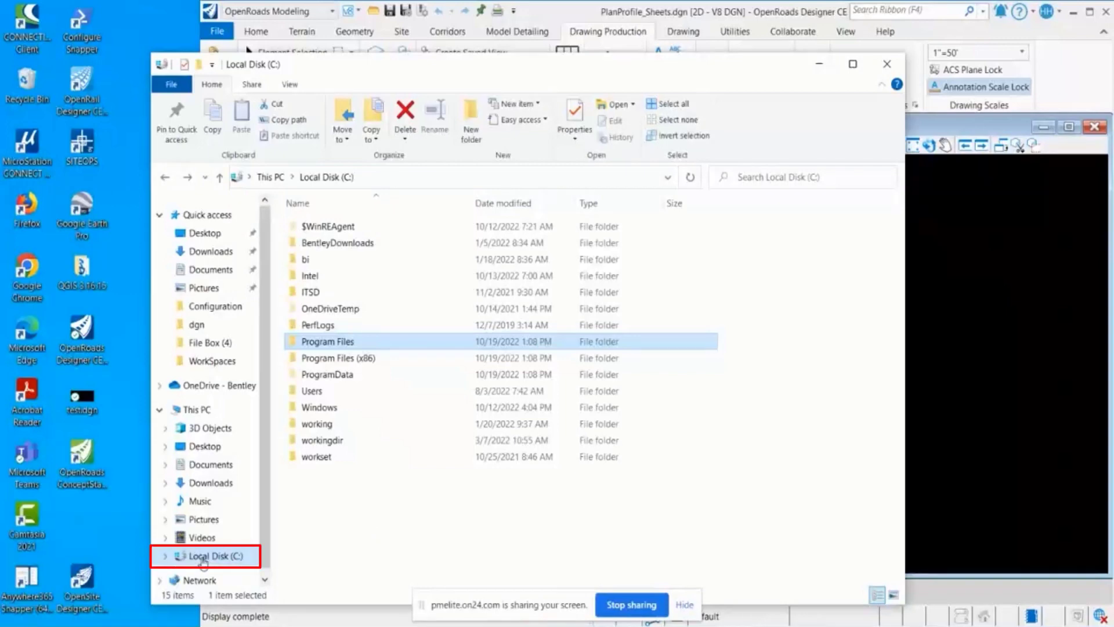
pyautogui.click(327, 341)
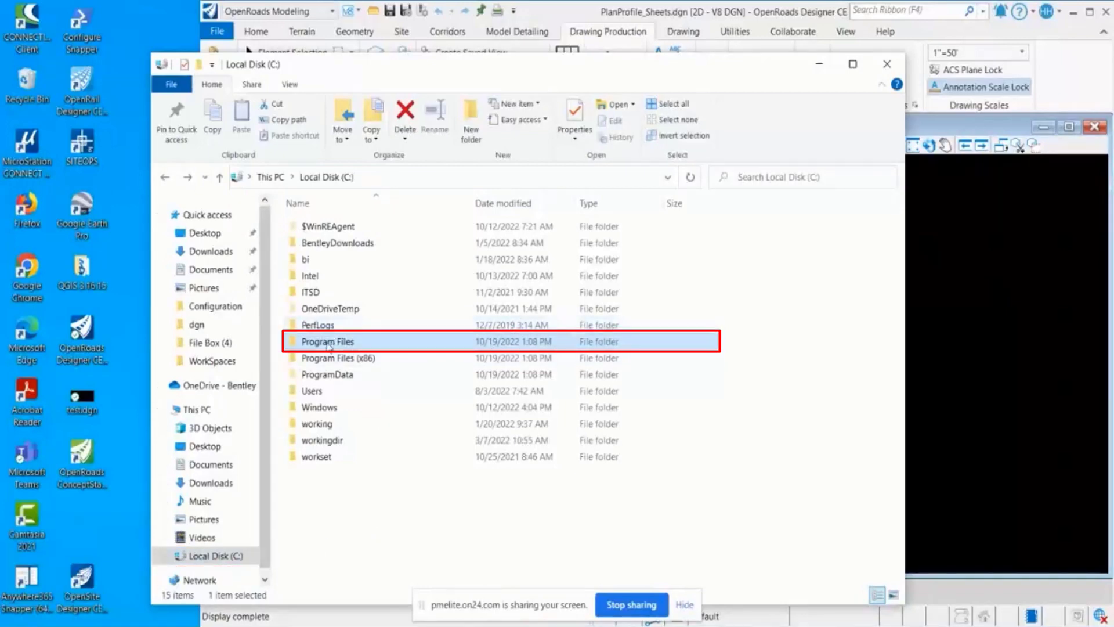
pyautogui.doubleClick(327, 341)
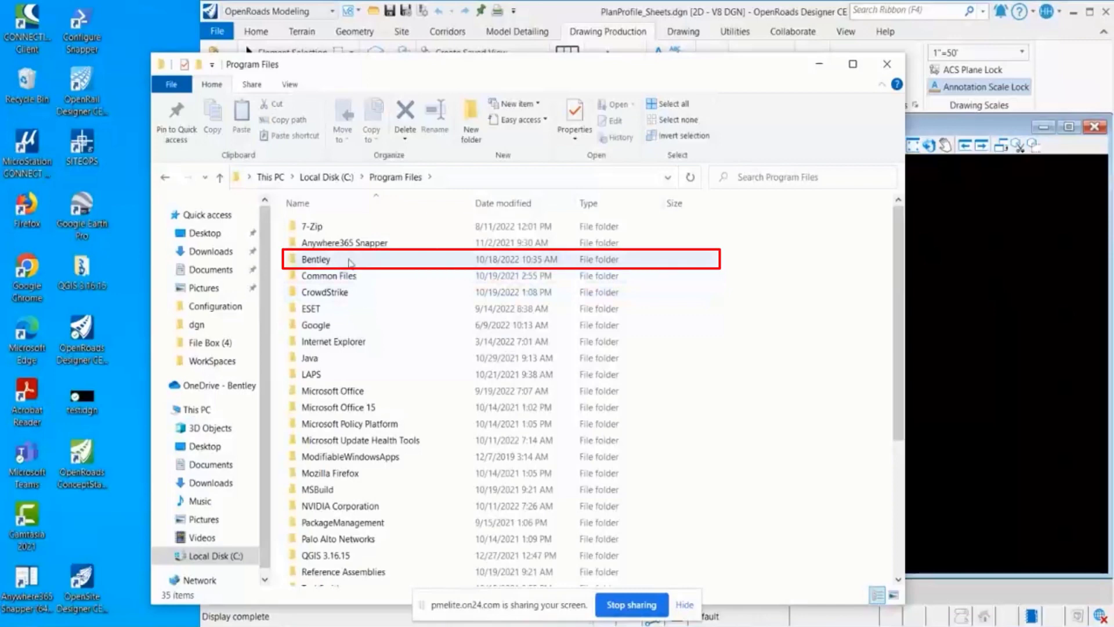
pyautogui.doubleClick(316, 260)
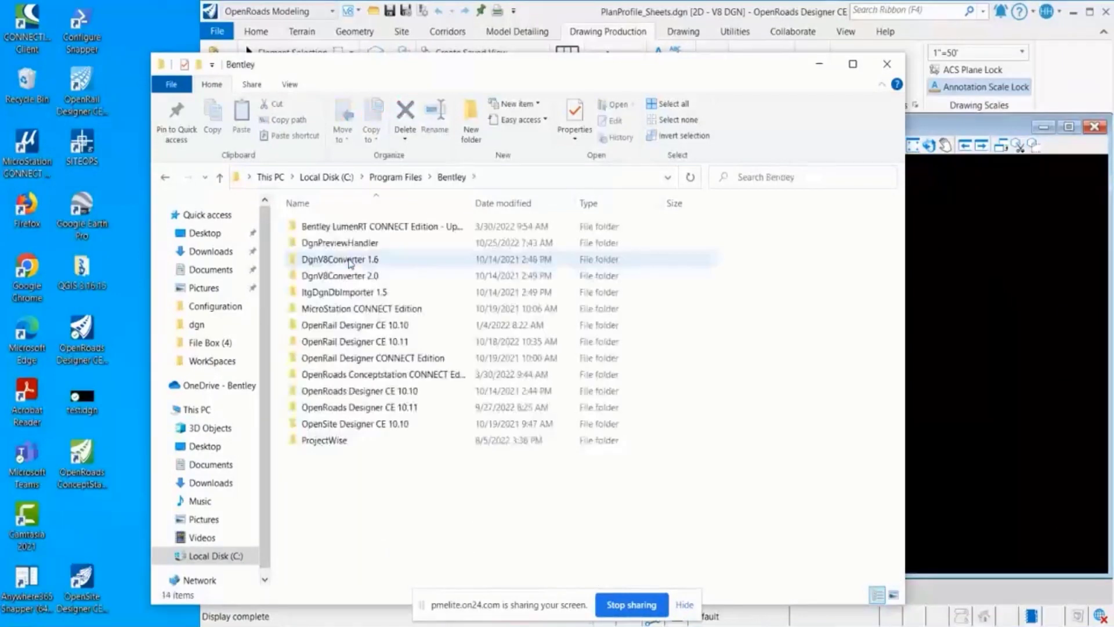
pyautogui.click(366, 407)
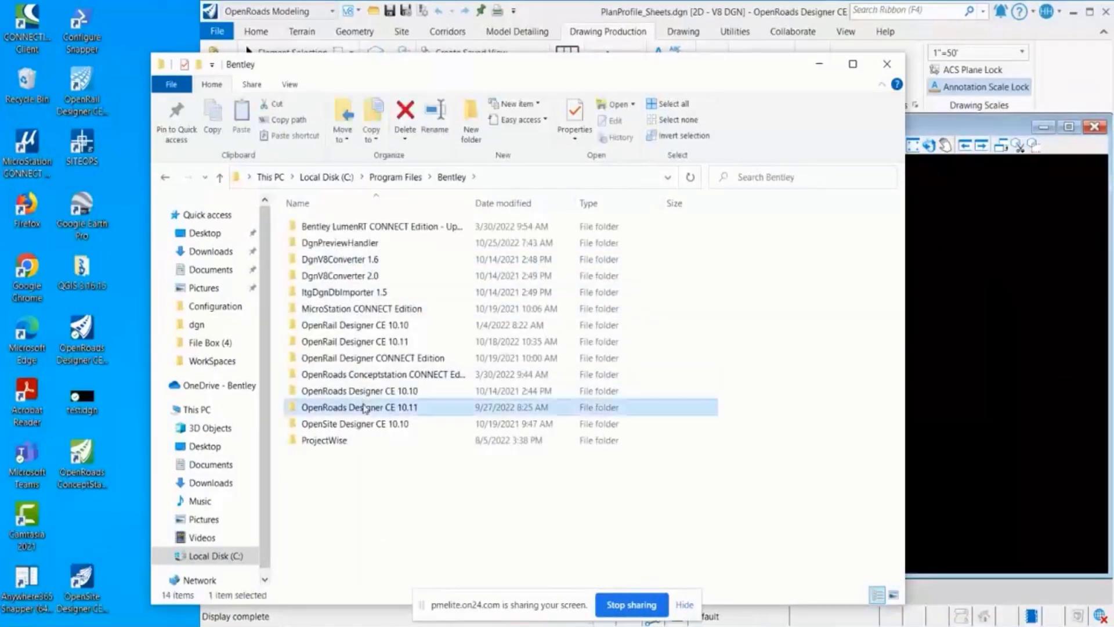
pyautogui.moveTo(434, 406)
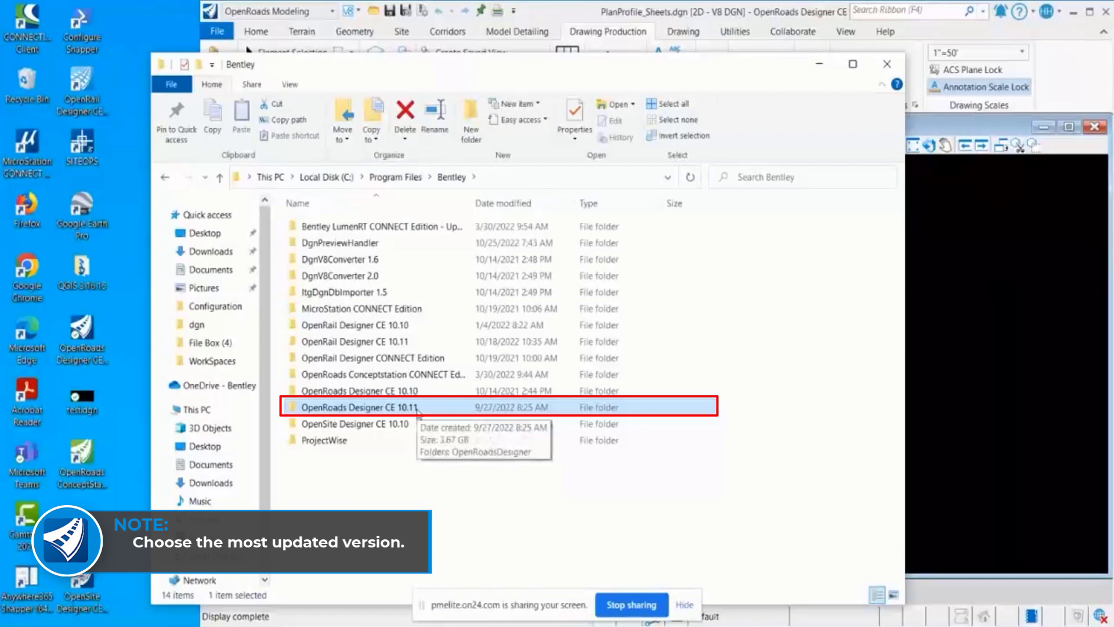
pyautogui.doubleClick(359, 407)
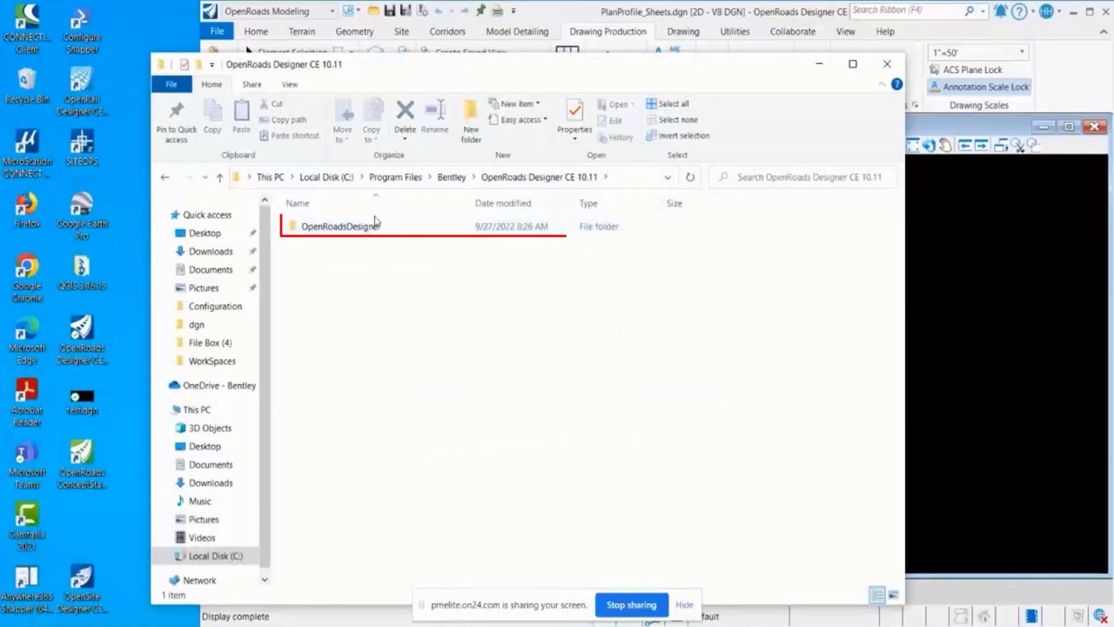
pyautogui.doubleClick(340, 226)
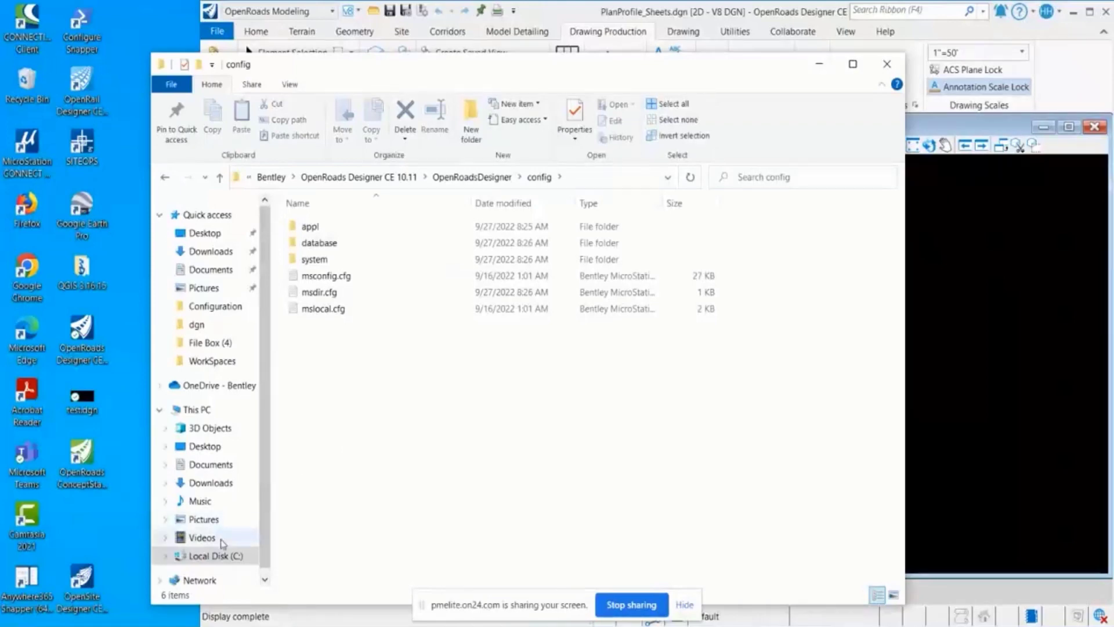
# Return to the C: drive root and enable Hidden items so ProgramData shows.
pyautogui.click(213, 556)
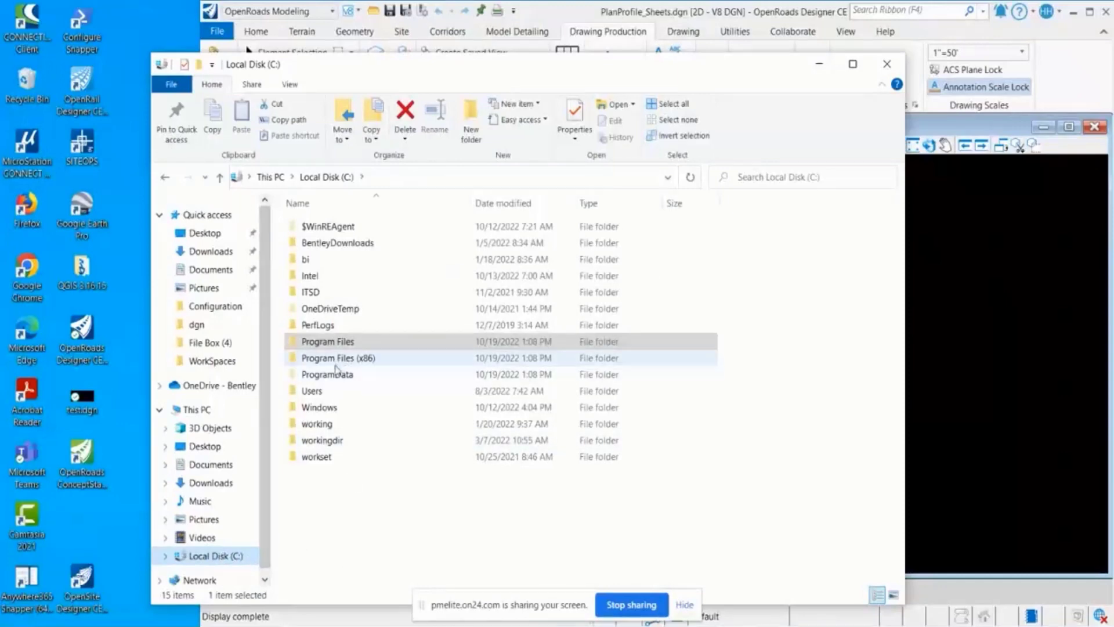
pyautogui.click(327, 375)
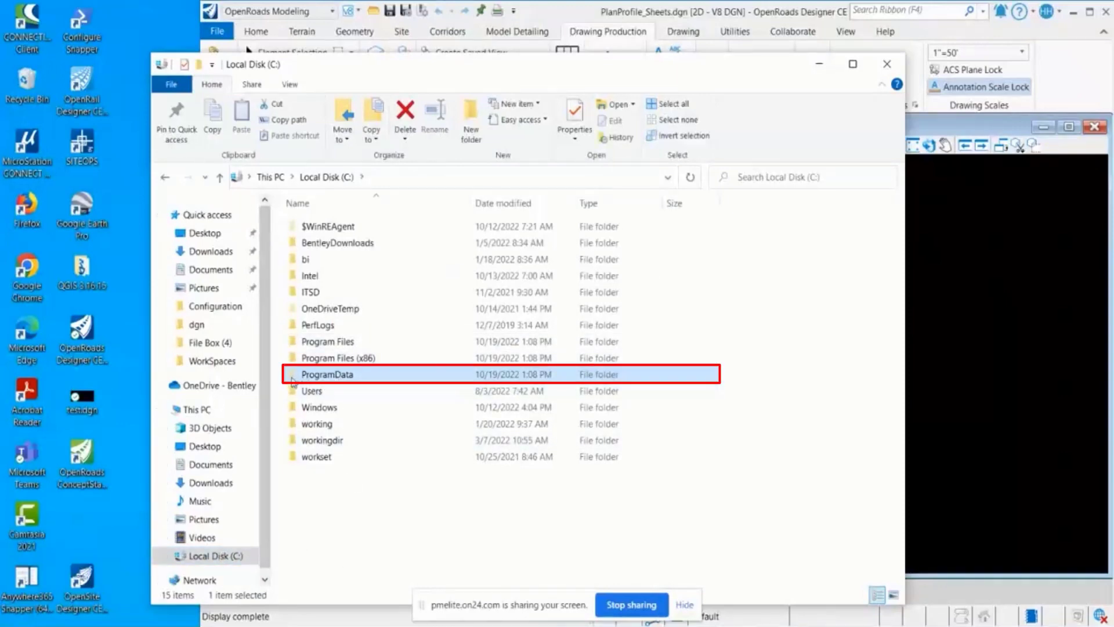
pyautogui.moveTo(321, 384)
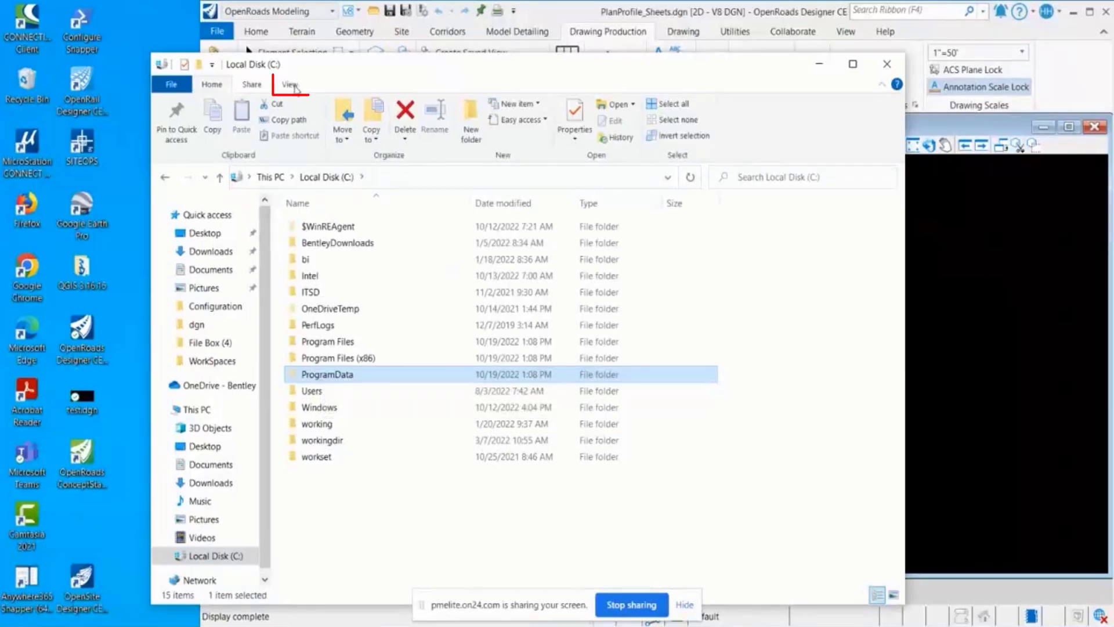
pyautogui.click(289, 84)
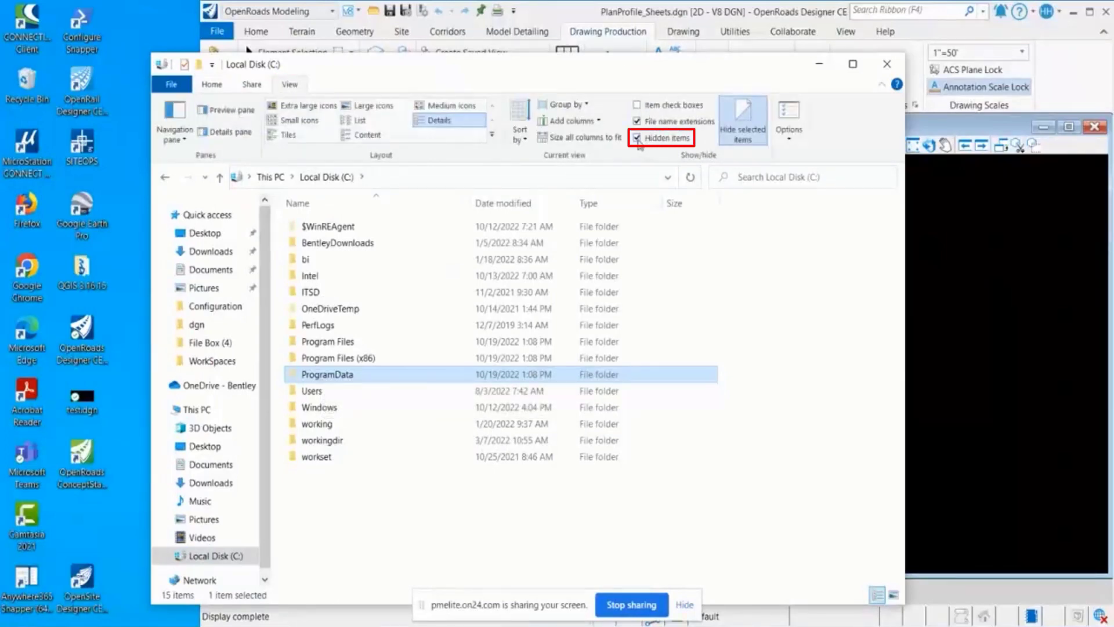
pyautogui.click(637, 138)
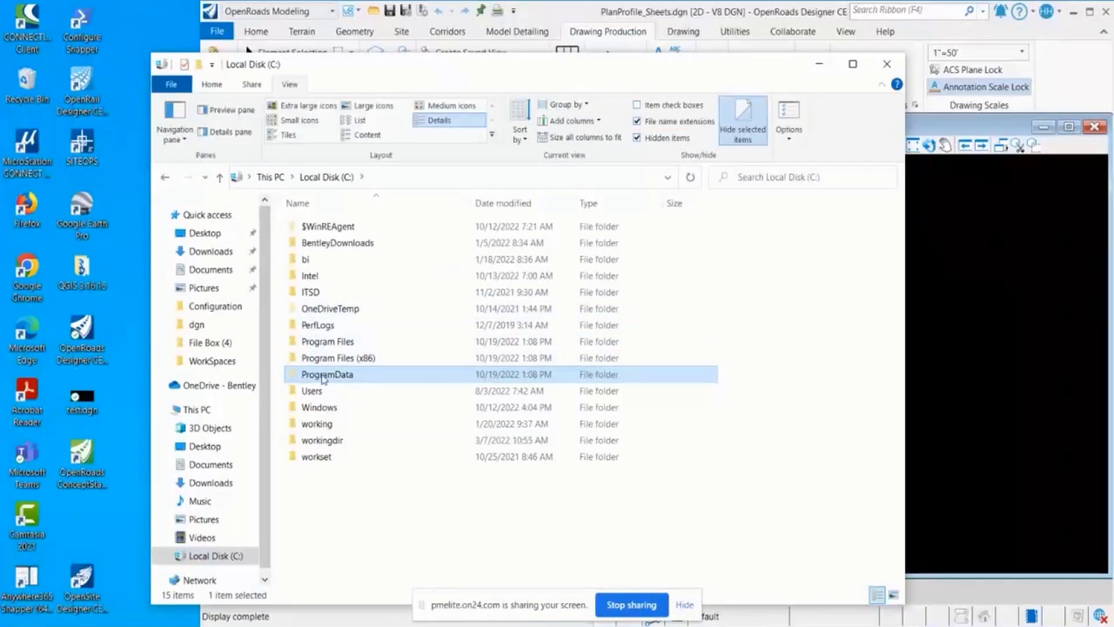
# Browse ProgramData > Bentley > OpenRoads Designer CE 10.11 > Configuration > Organization-Civil.
pyautogui.doubleClick(328, 374)
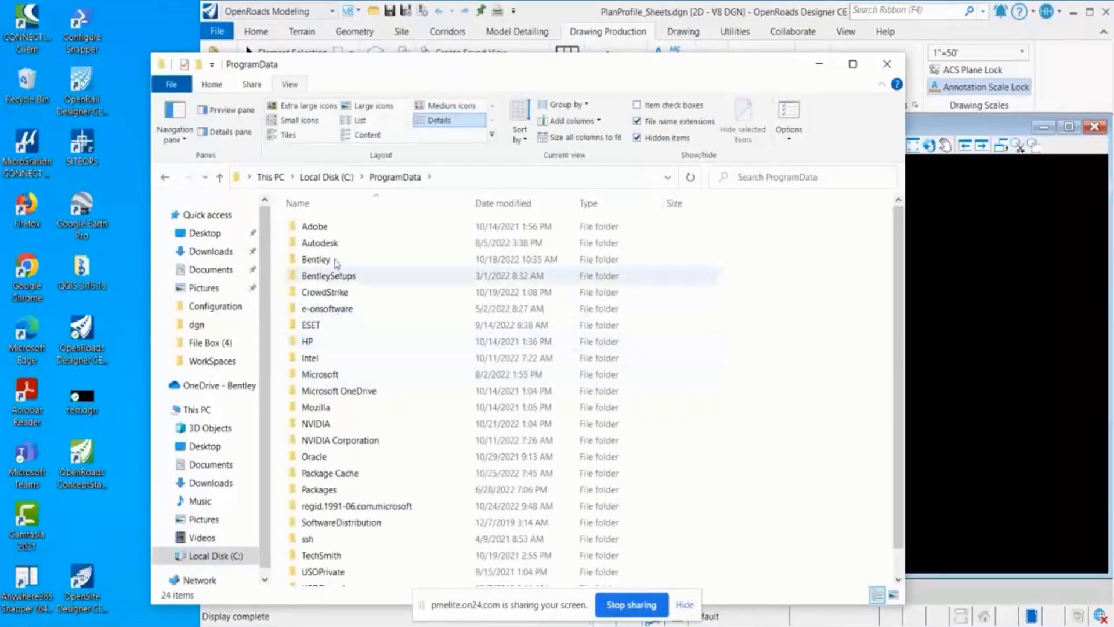
pyautogui.doubleClick(316, 259)
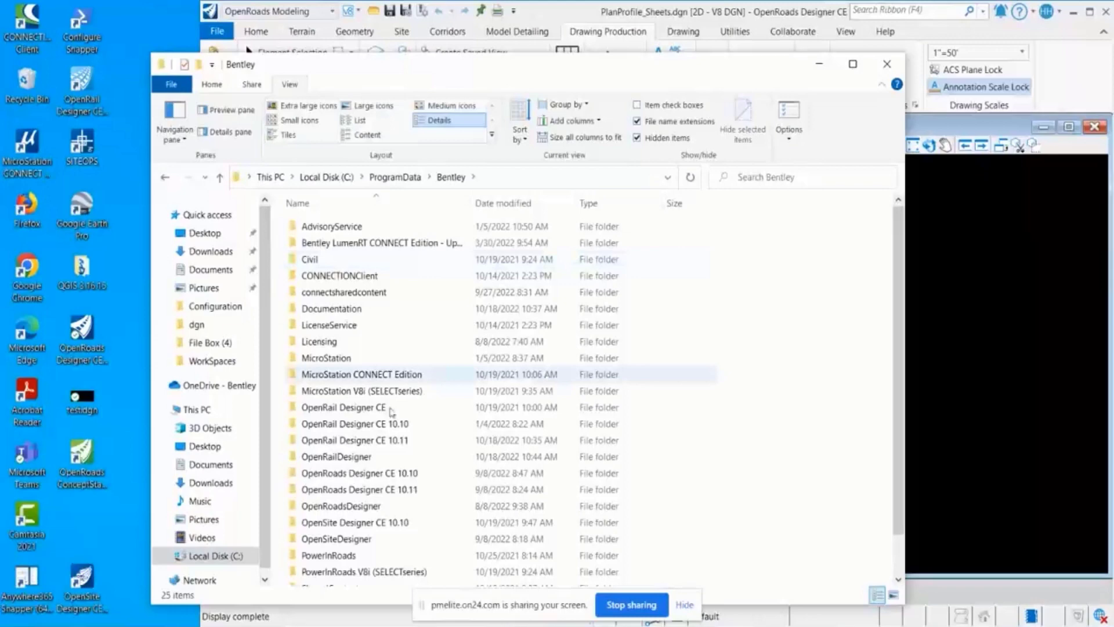
pyautogui.click(382, 489)
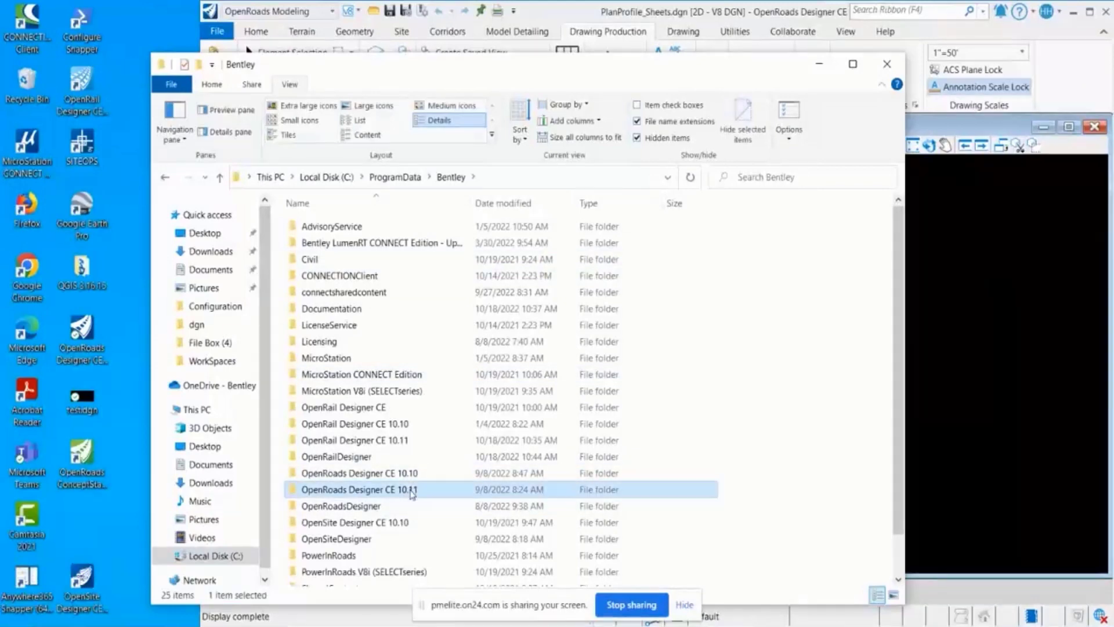
pyautogui.moveTo(414, 495)
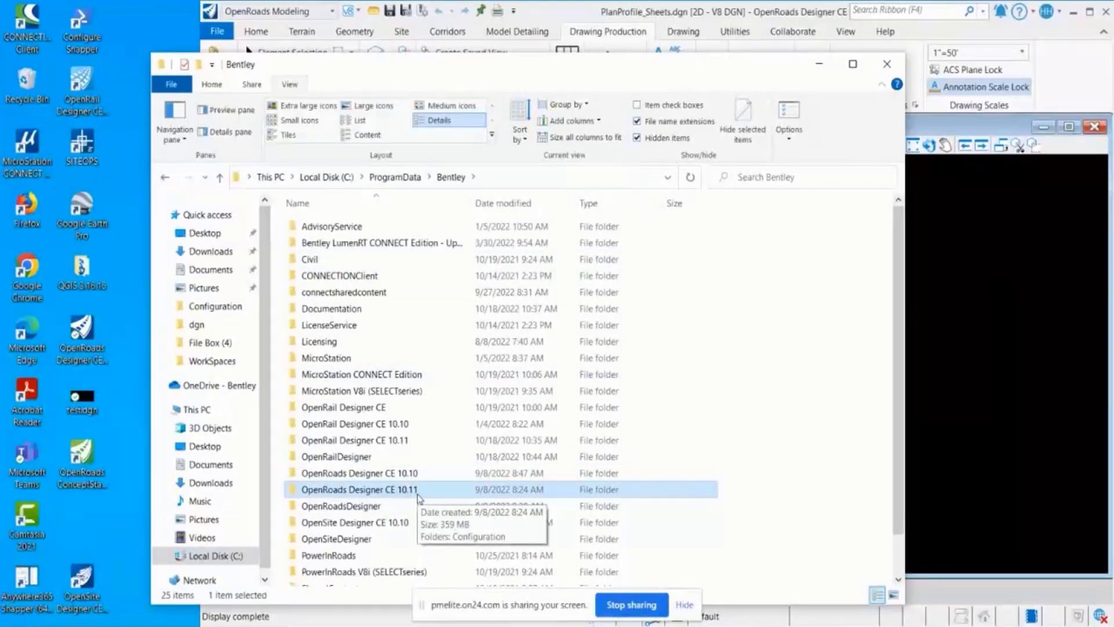
pyautogui.doubleClick(360, 490)
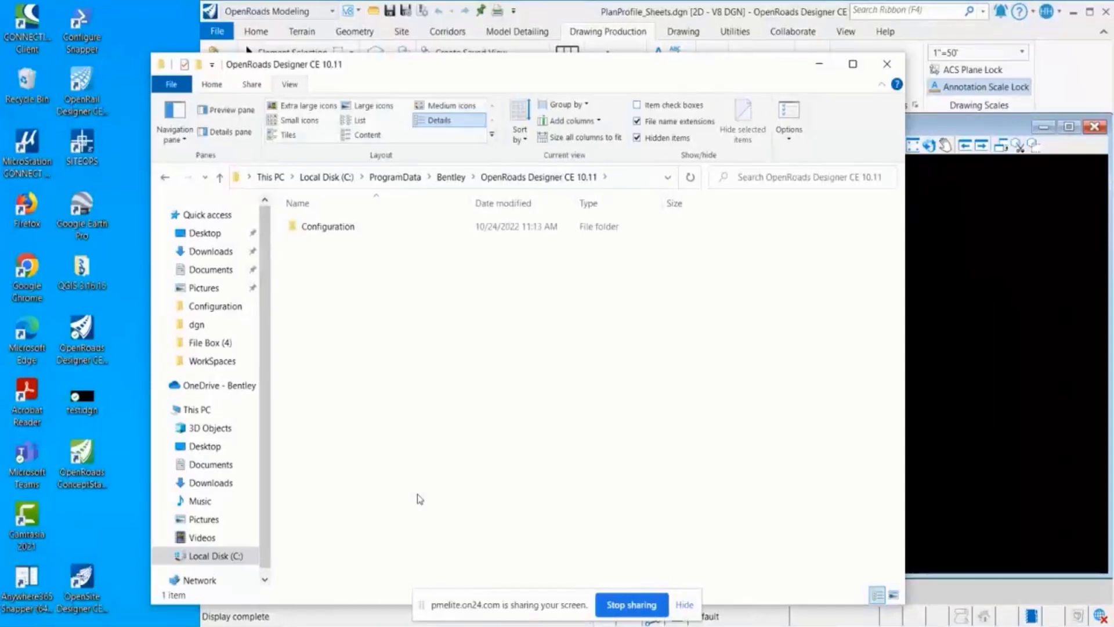
pyautogui.doubleClick(327, 226)
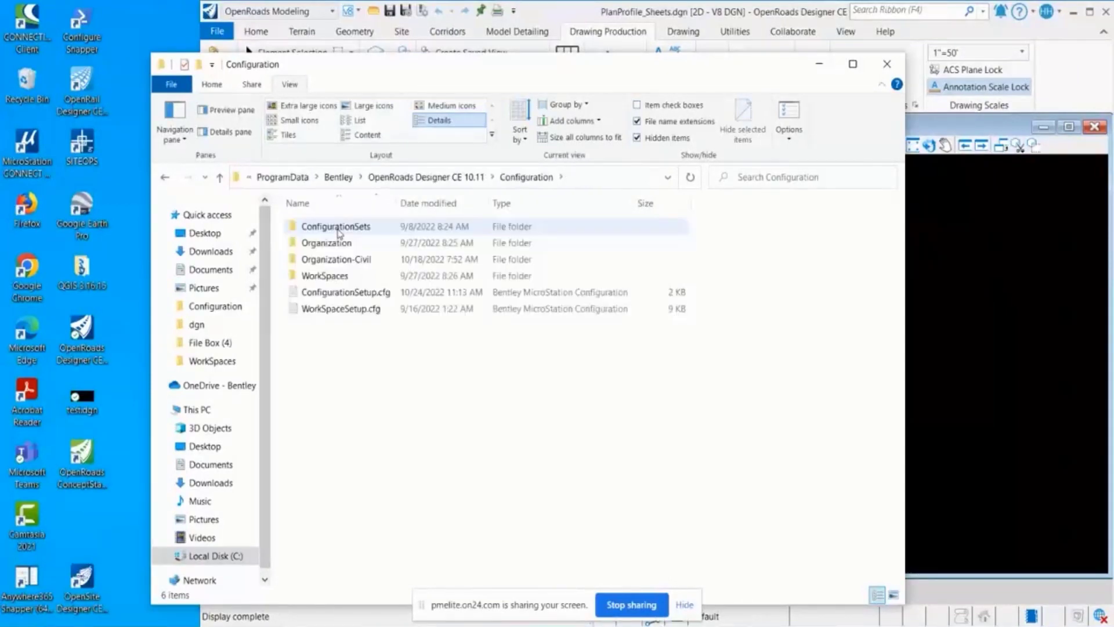
pyautogui.moveTo(346, 262)
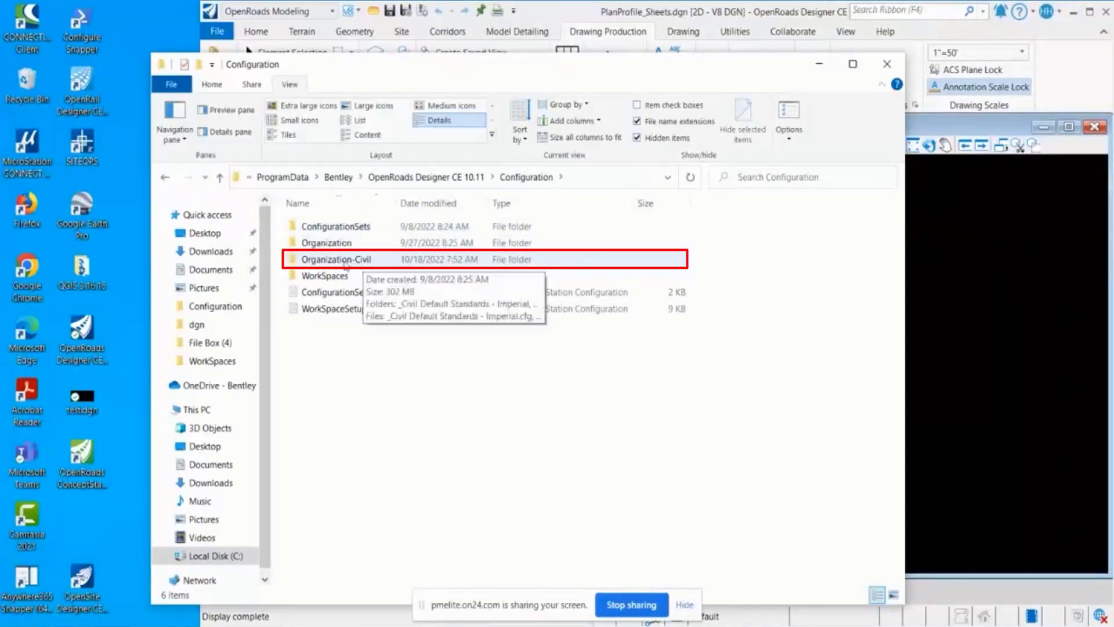
pyautogui.doubleClick(336, 259)
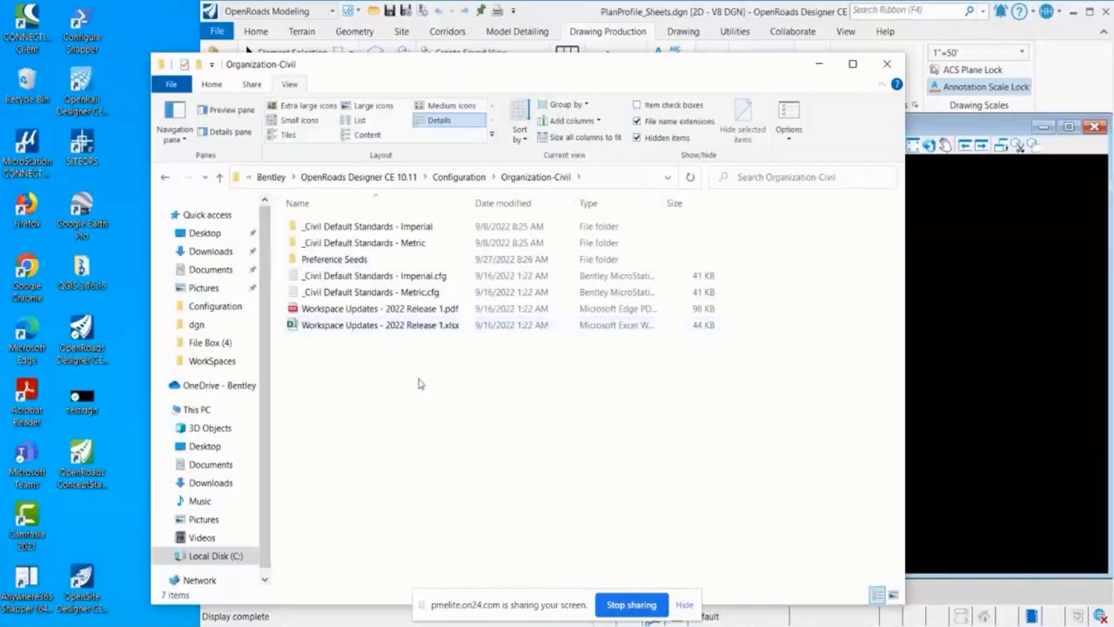
pyautogui.moveTo(416, 387)
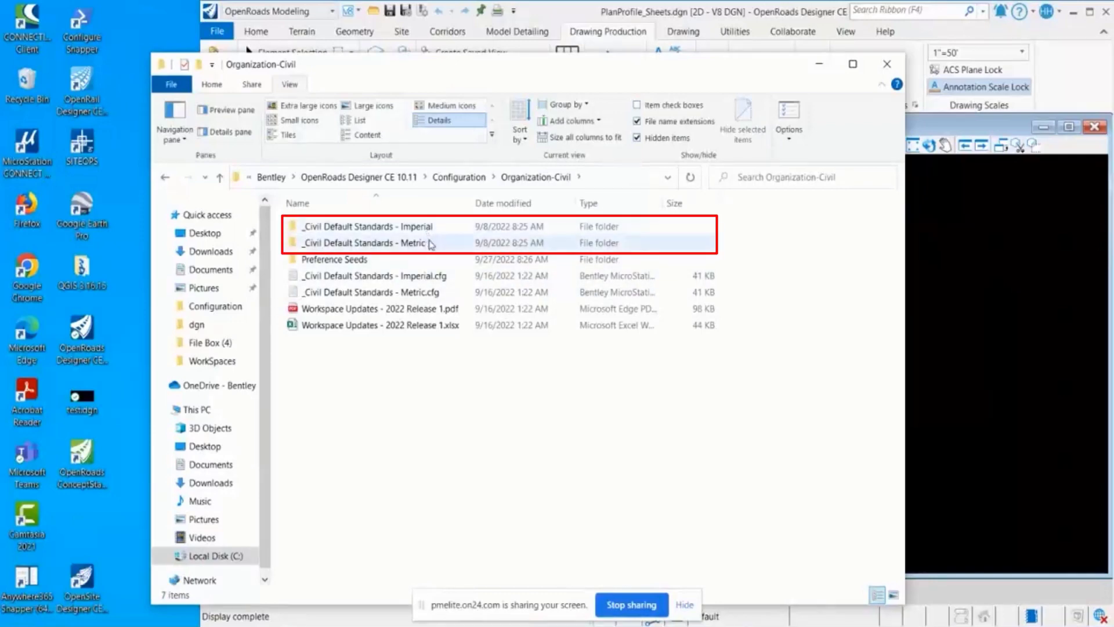
pyautogui.moveTo(350, 239)
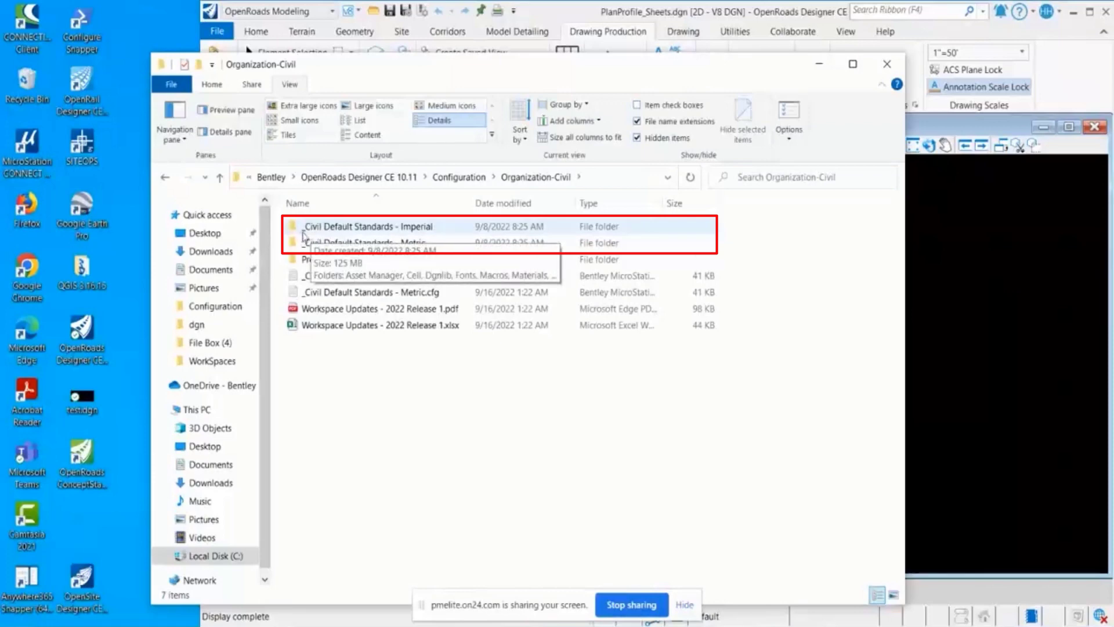
pyautogui.moveTo(419, 230)
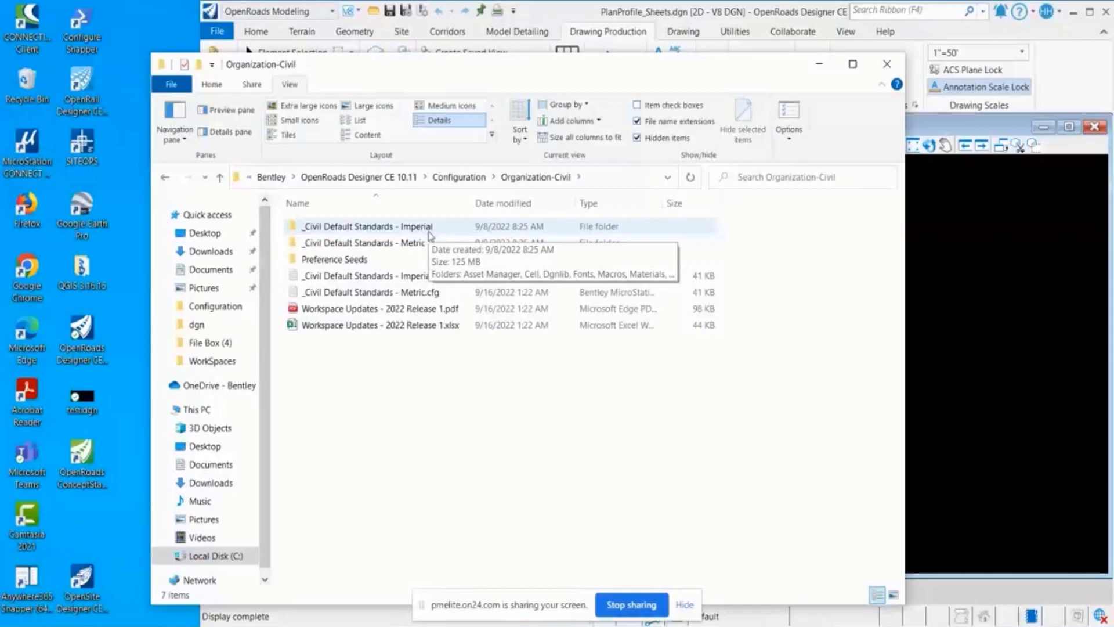
pyautogui.moveTo(454, 287)
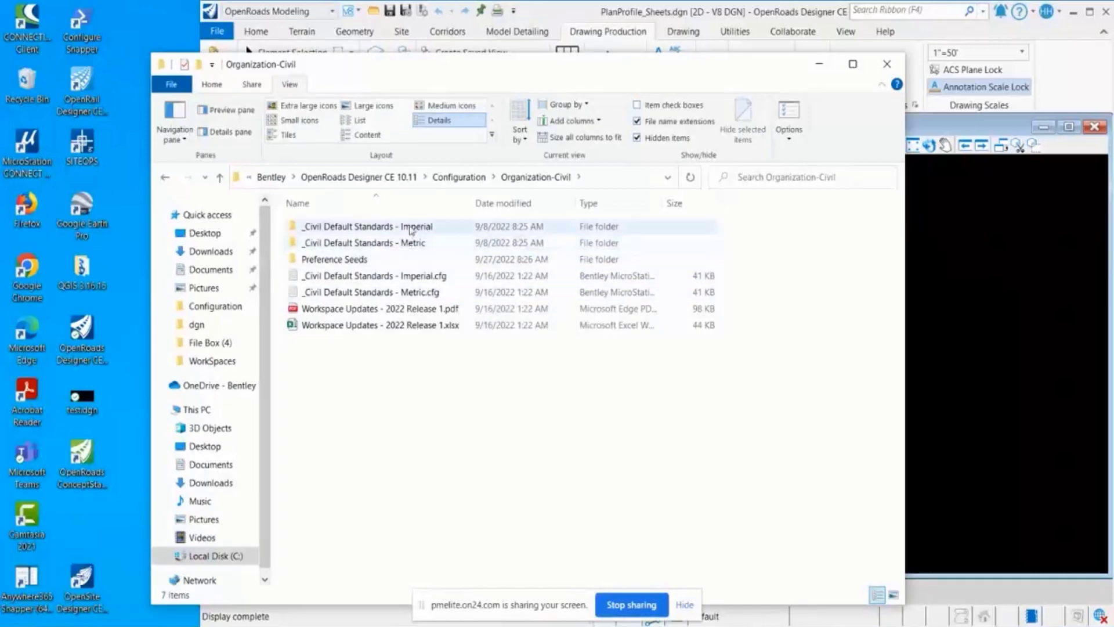
pyautogui.moveTo(420, 280)
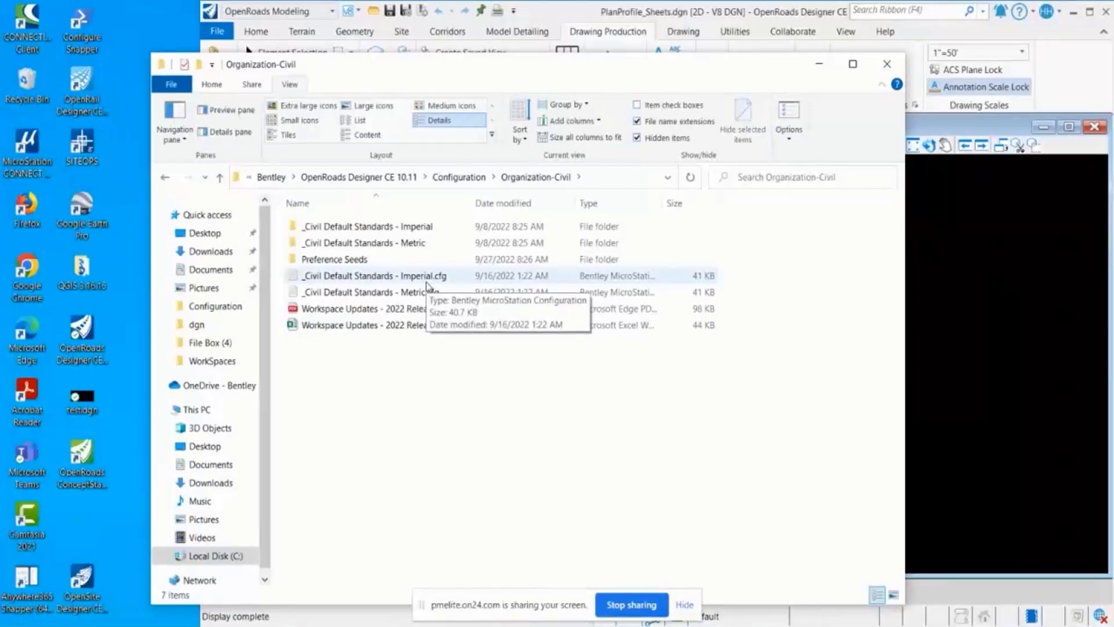
pyautogui.moveTo(387, 431)
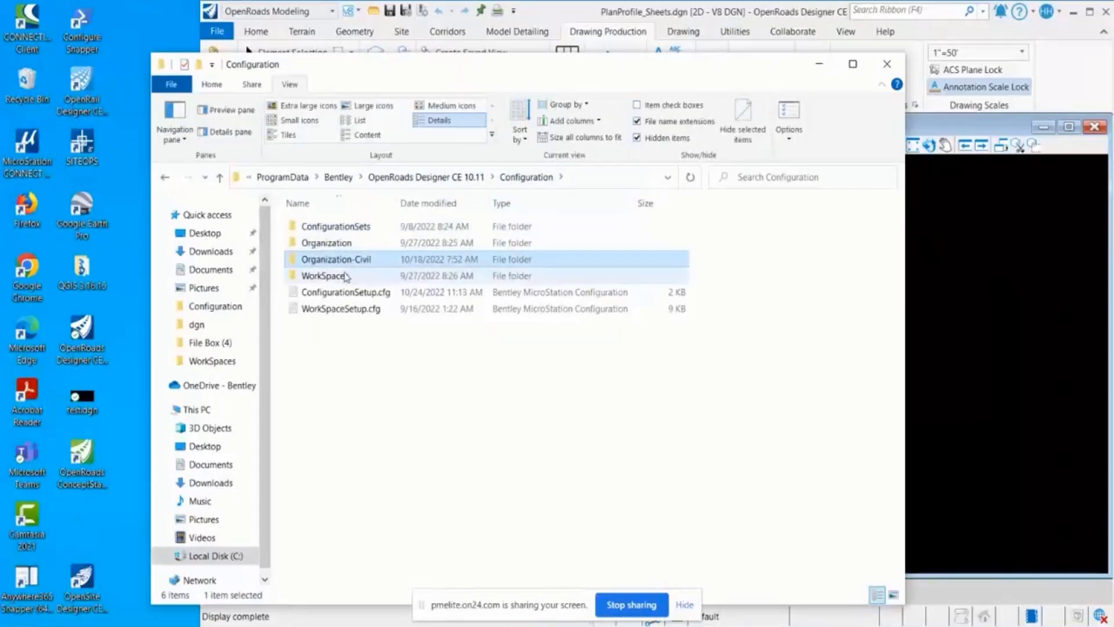
pyautogui.moveTo(333, 276)
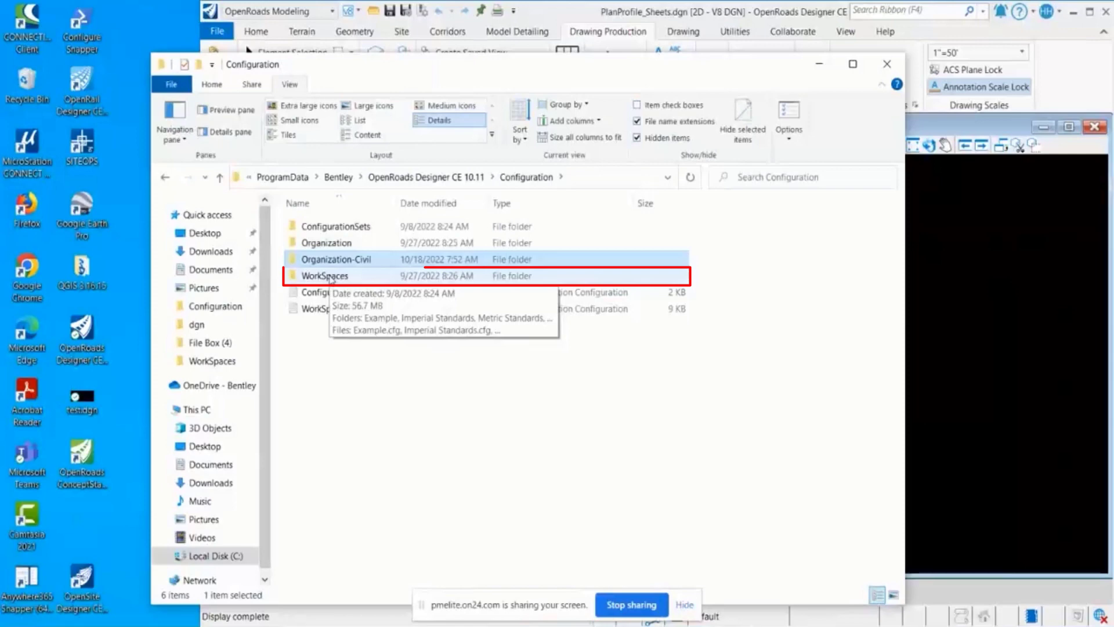
# Open WorkSpaces, look inside Imperial Standards, then return to the WorkSpaces folder.
pyautogui.doubleClick(324, 275)
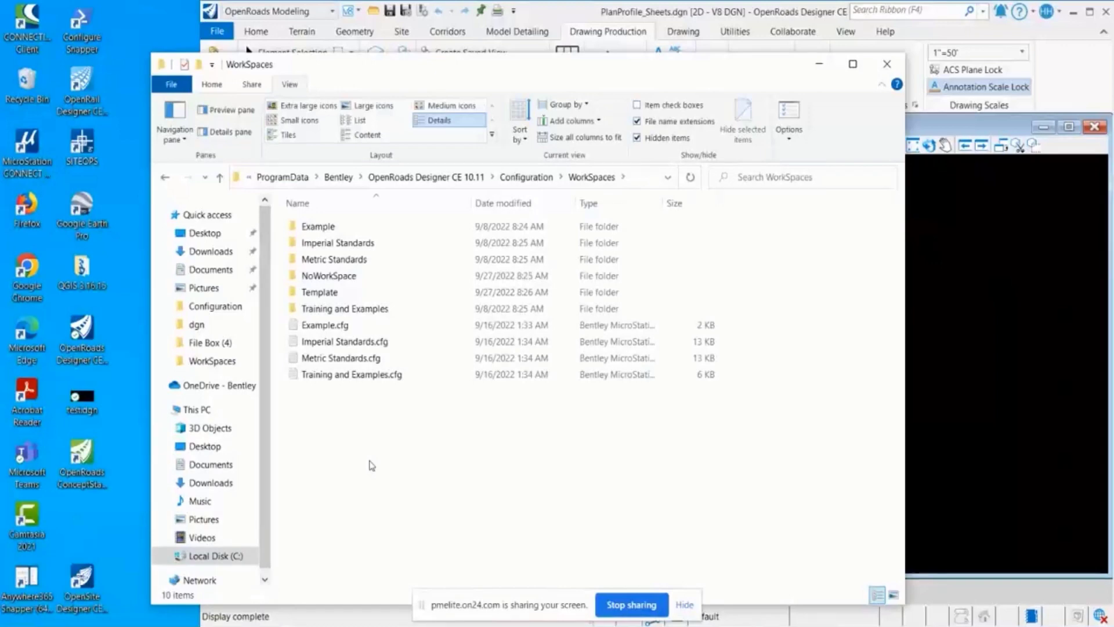
pyautogui.click(317, 227)
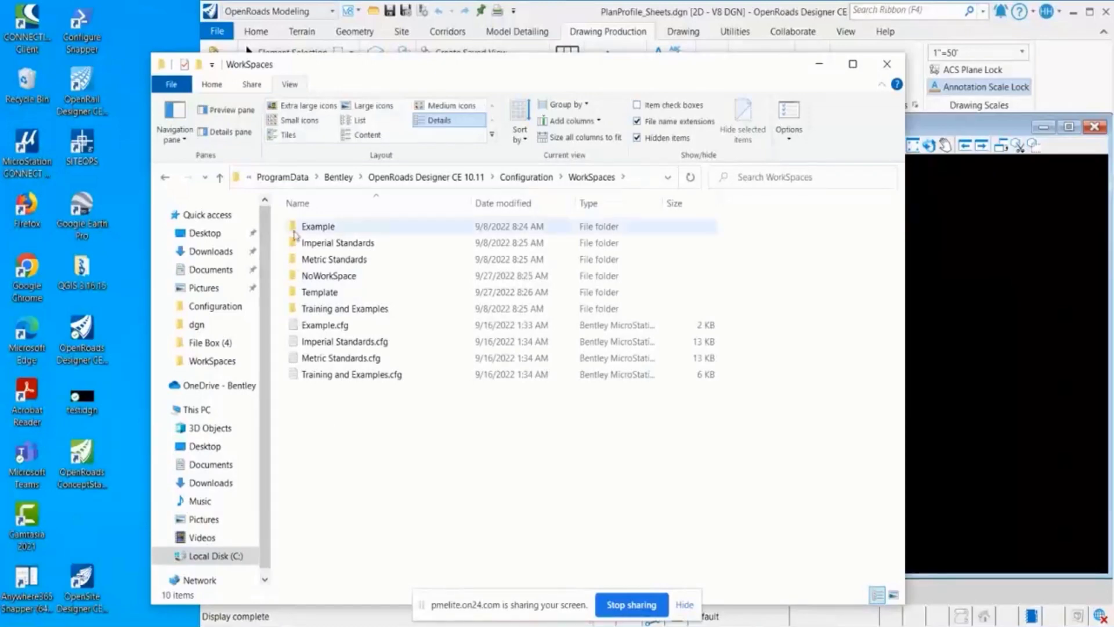
pyautogui.click(403, 434)
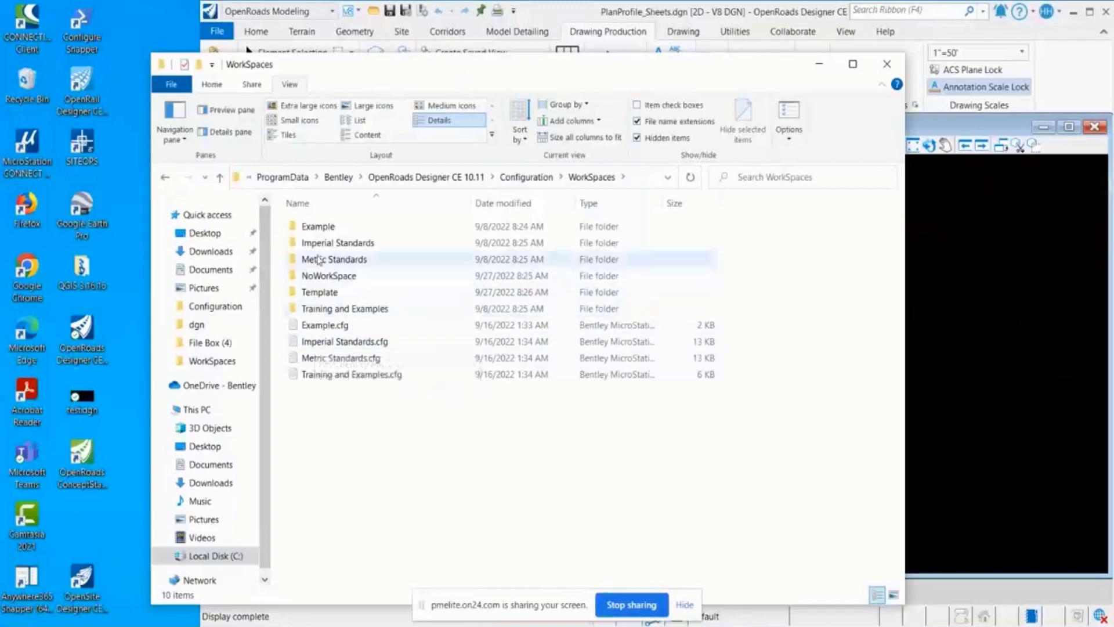
pyautogui.moveTo(369, 247)
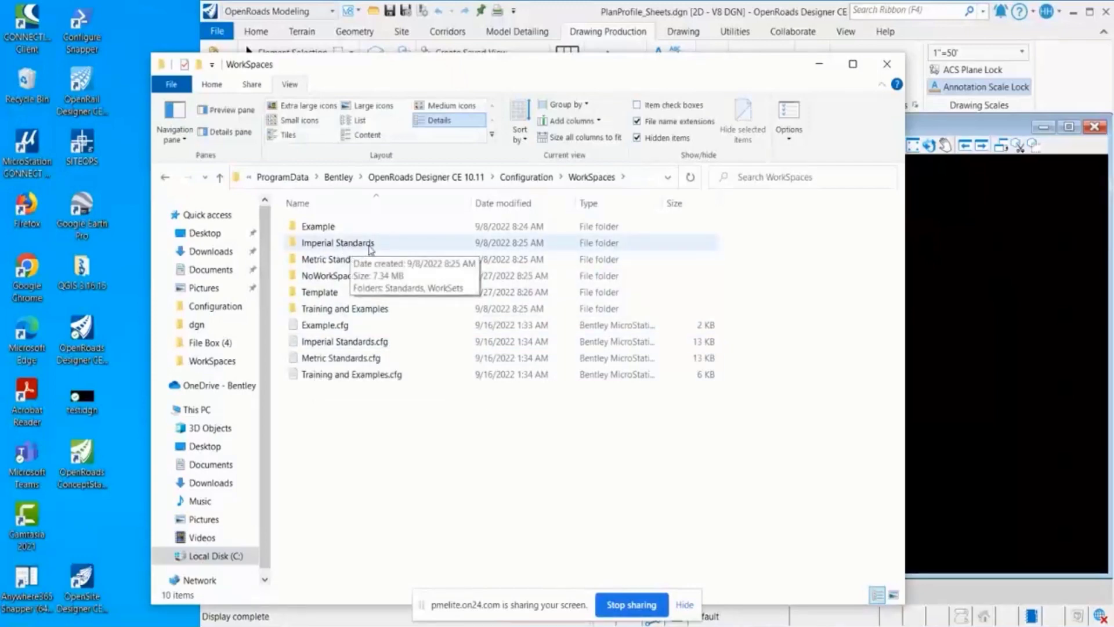
pyautogui.doubleClick(338, 242)
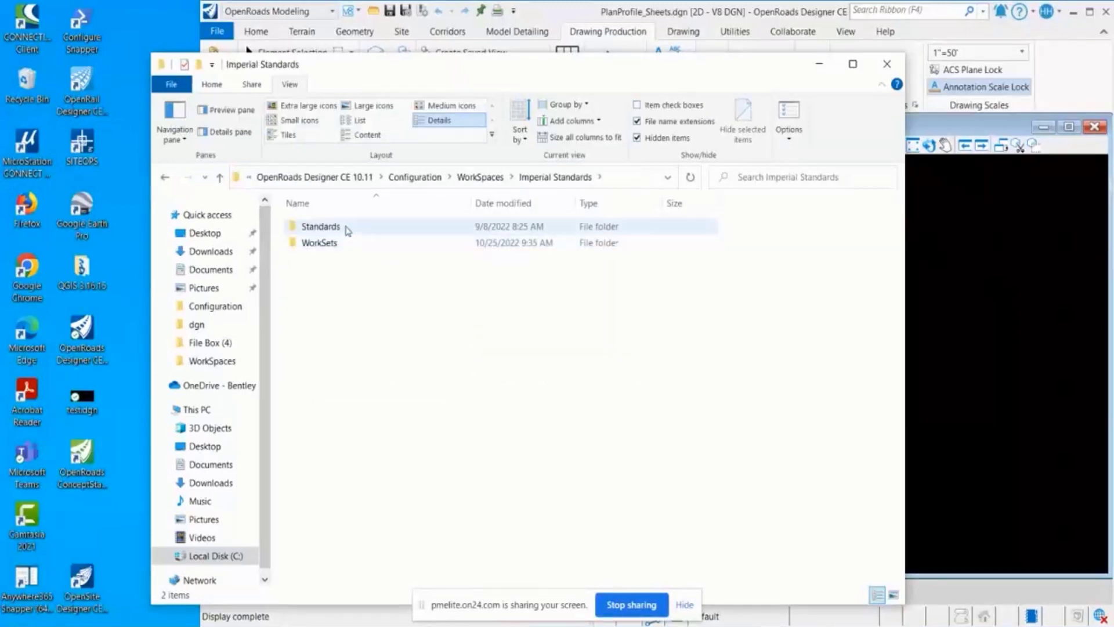
pyautogui.doubleClick(320, 226)
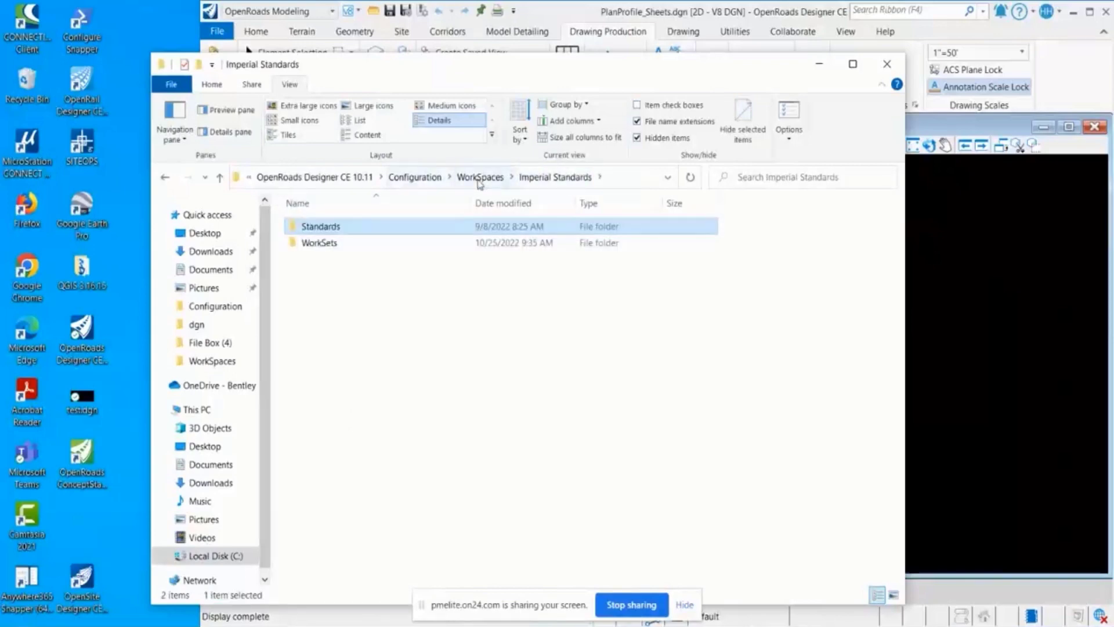
pyautogui.click(479, 177)
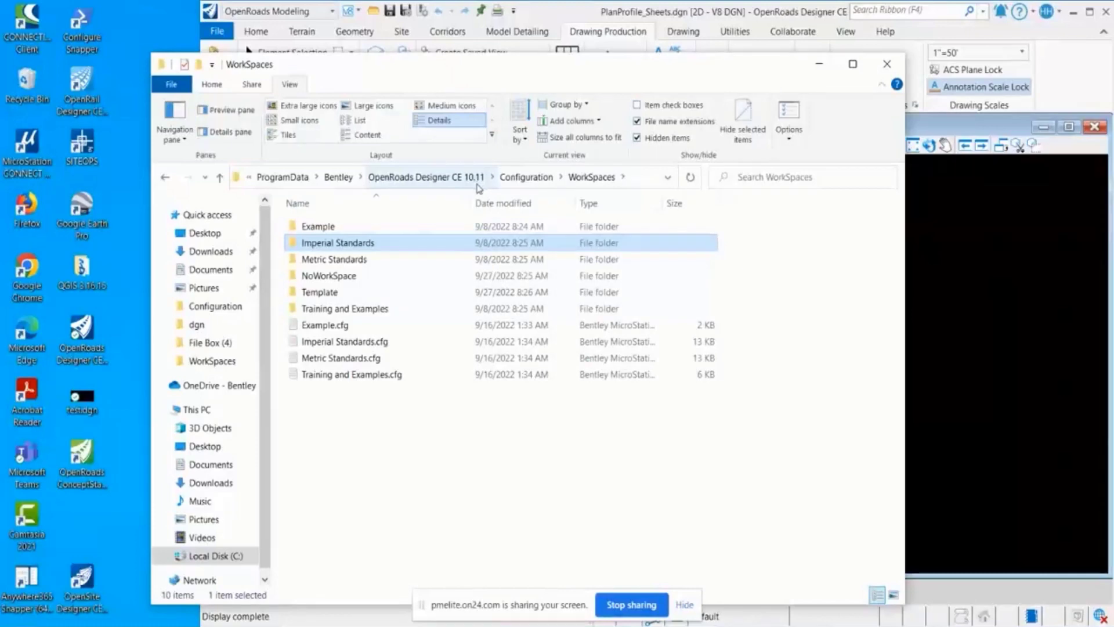
pyautogui.moveTo(335, 246)
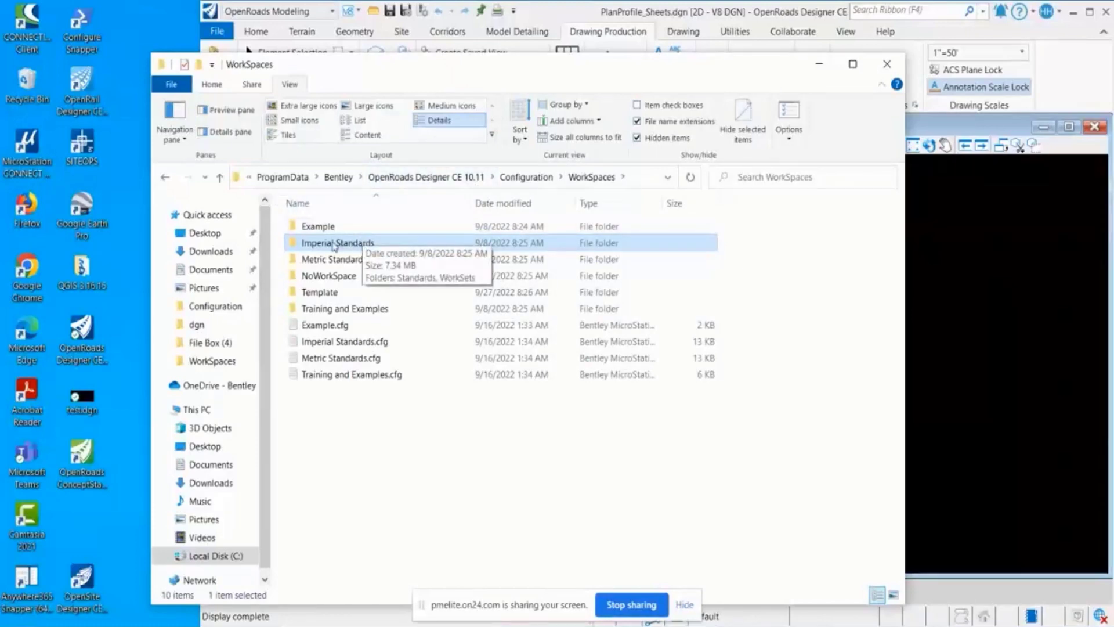
# Open Imperial Standards and then its WorkSets folder.
pyautogui.doubleClick(338, 242)
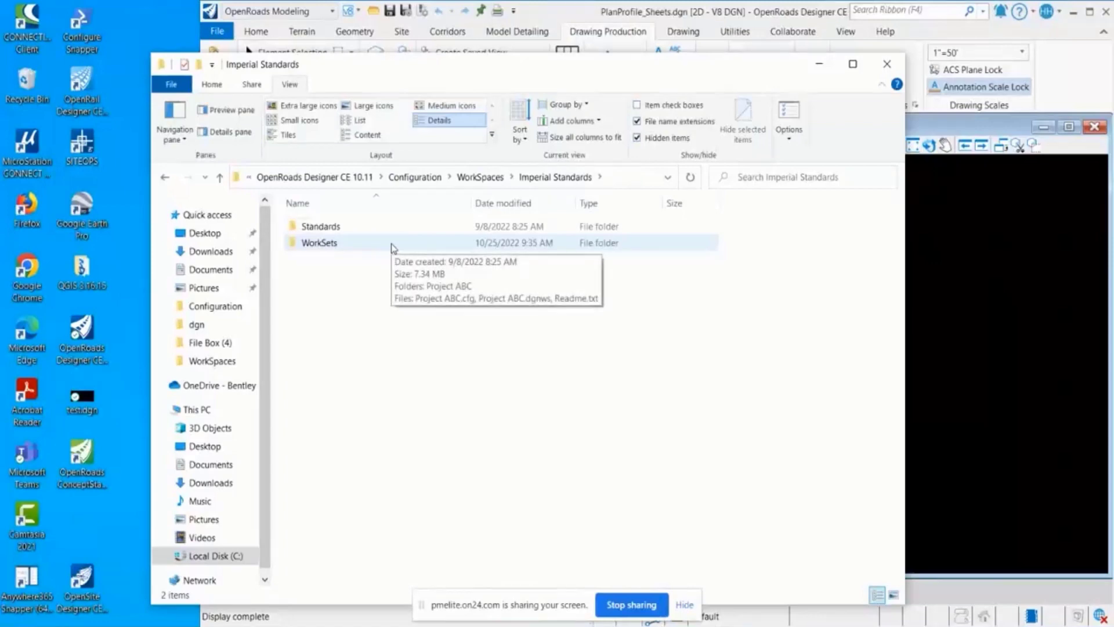
pyautogui.moveTo(410, 376)
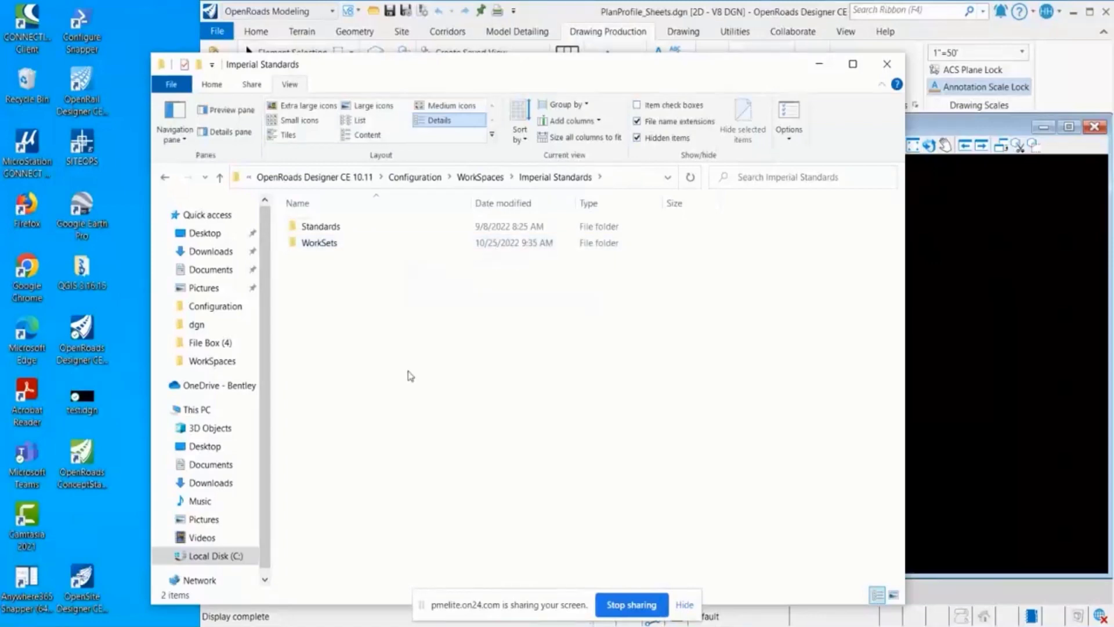
pyautogui.click(321, 243)
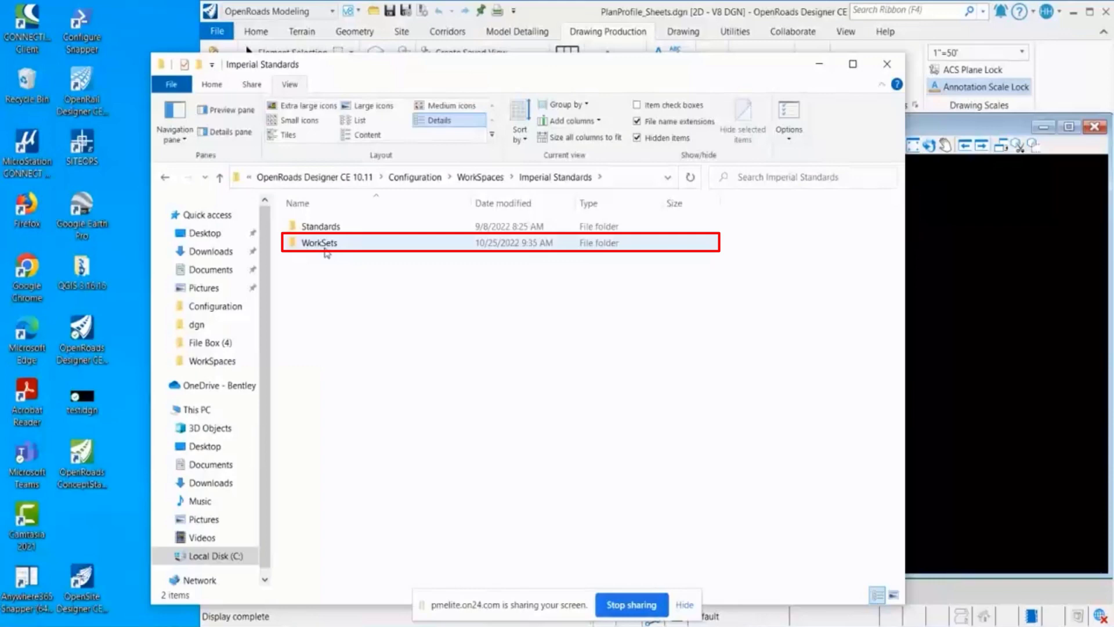
pyautogui.moveTo(325, 245)
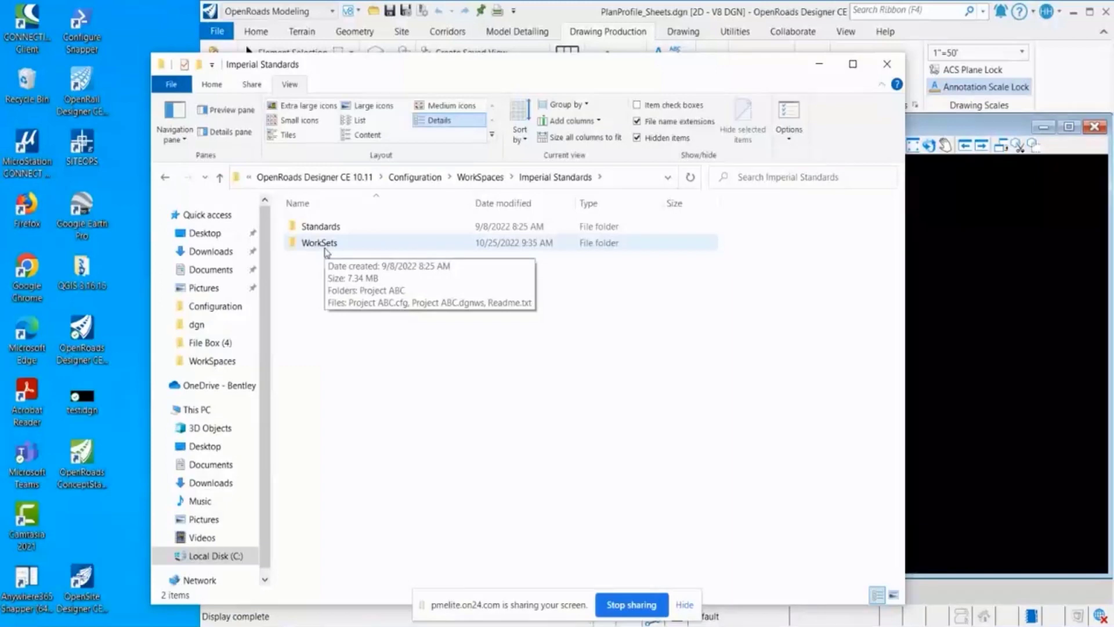
pyautogui.doubleClick(318, 243)
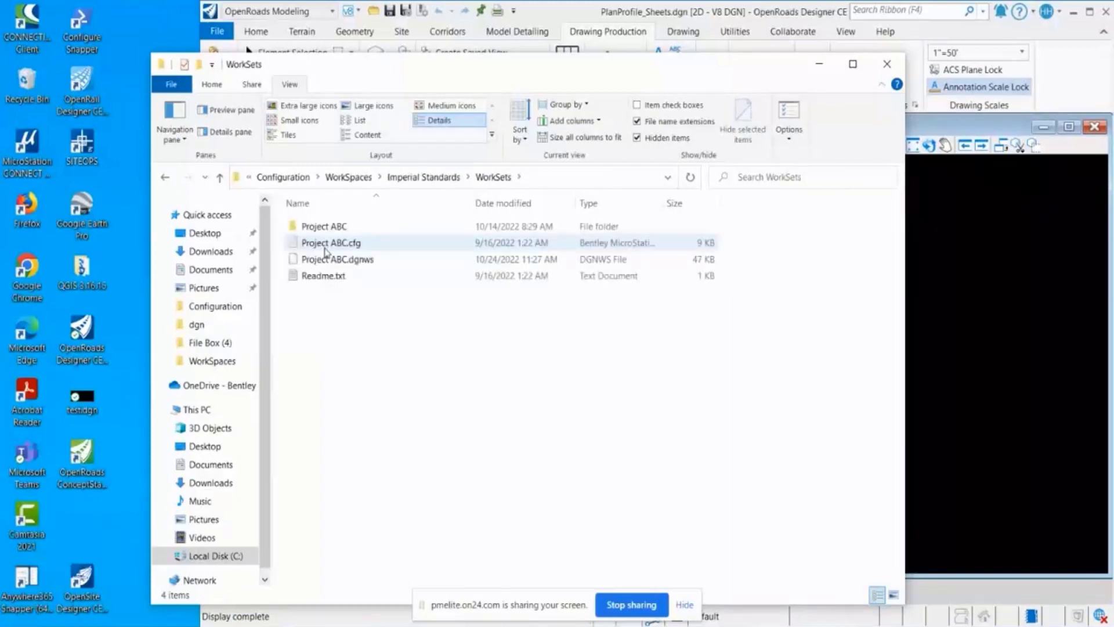
# Open the Project ABC workset folder showing dgn, out and Standards.
pyautogui.click(427, 350)
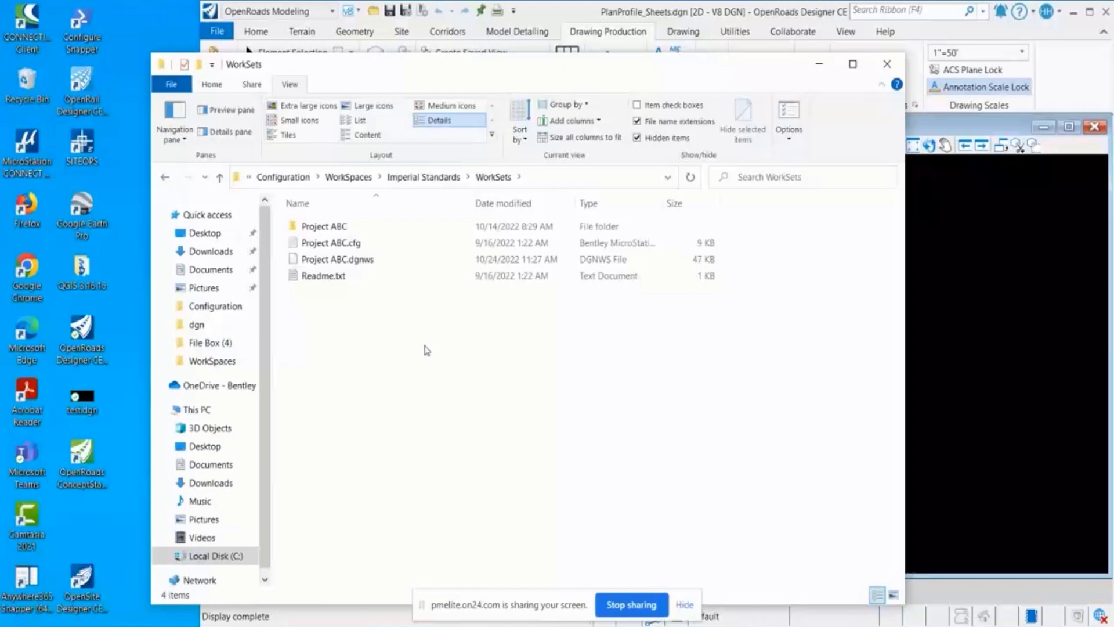
pyautogui.click(324, 227)
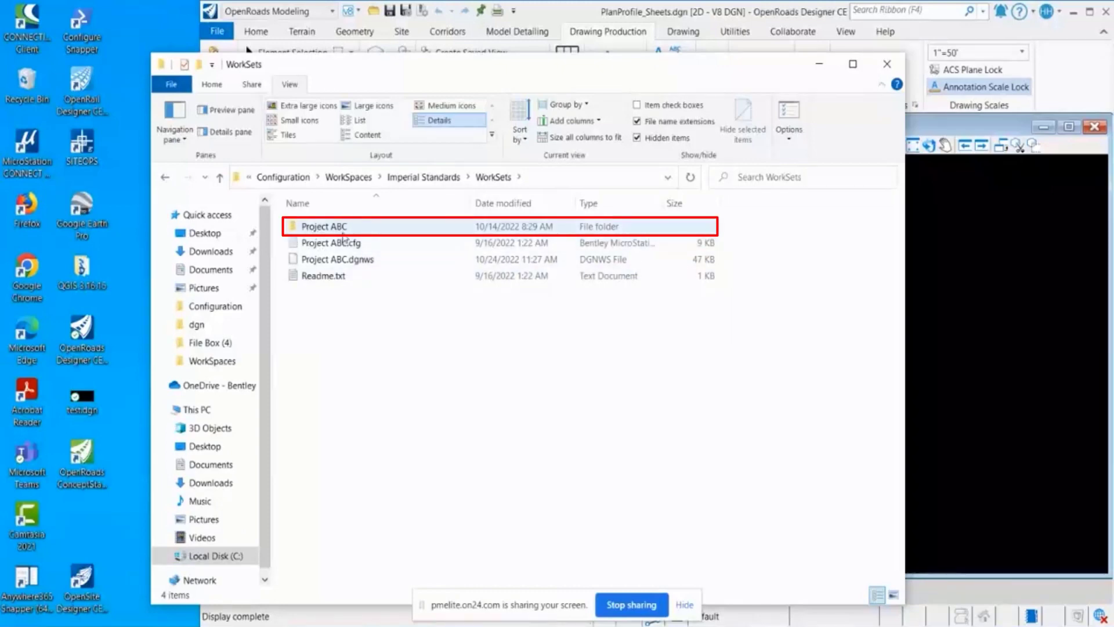
pyautogui.click(321, 485)
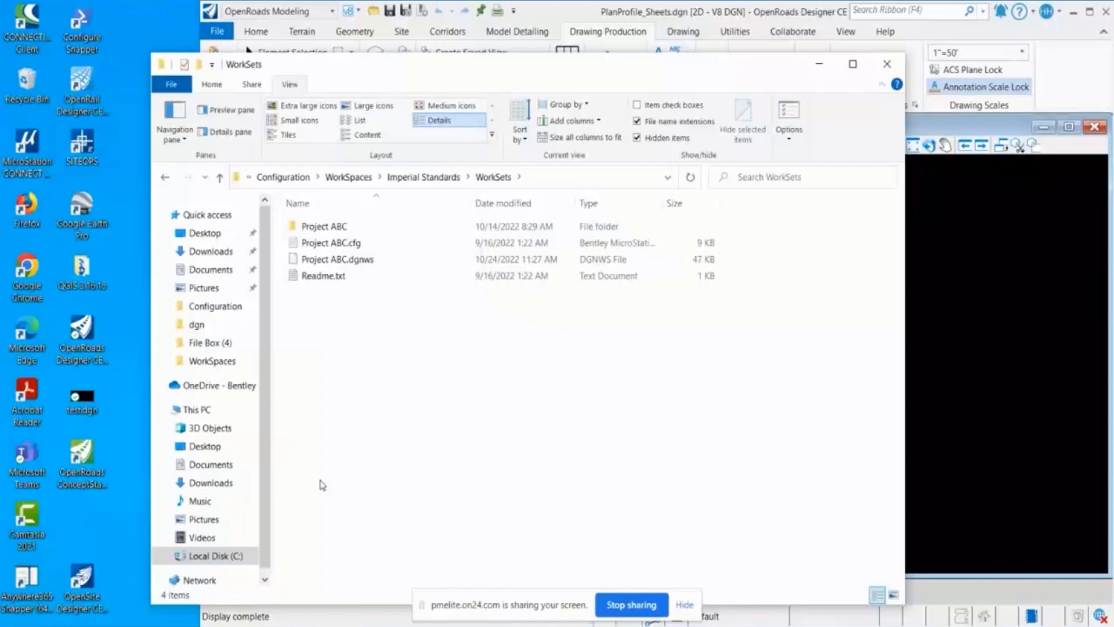
pyautogui.doubleClick(324, 226)
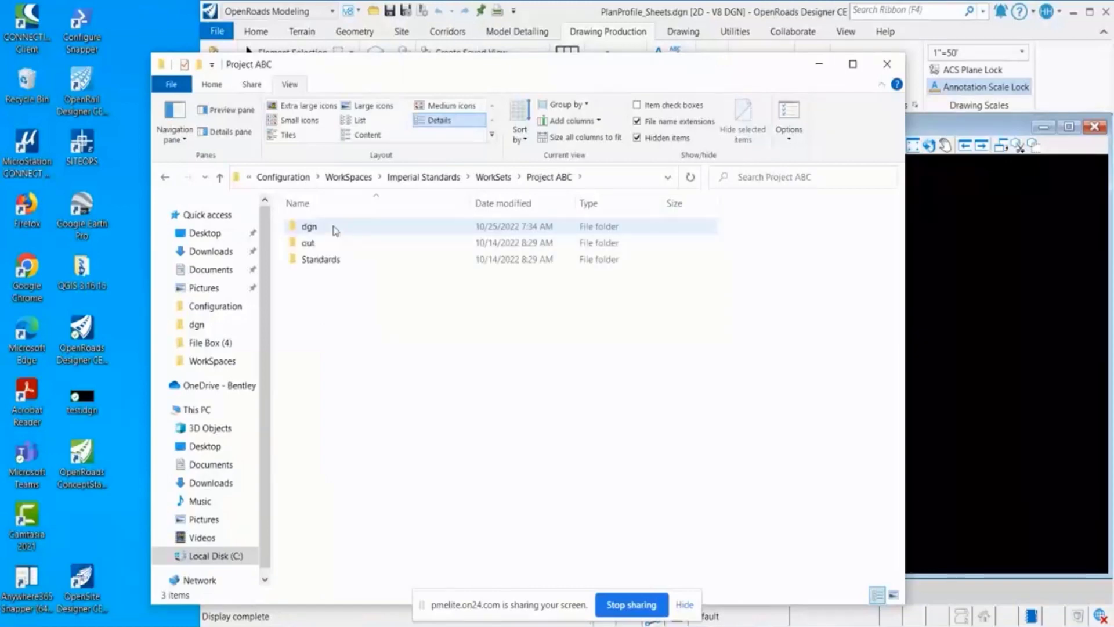
# View the workset's Standards folder, go back to WorkSets, and select Project ABC.dgnws.
pyautogui.doubleClick(320, 259)
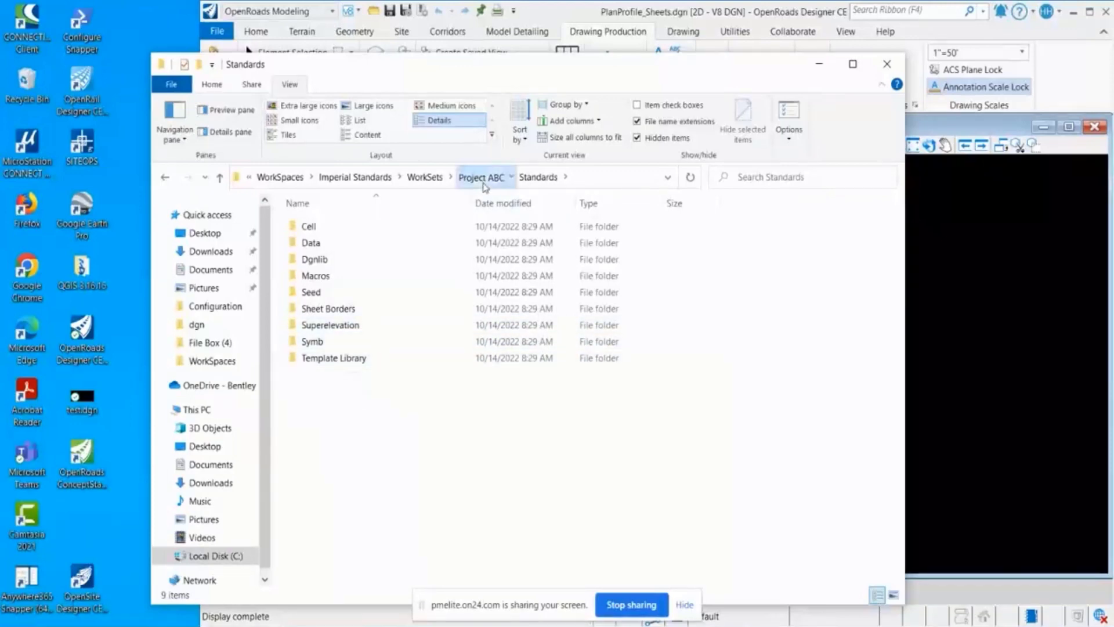
pyautogui.click(474, 177)
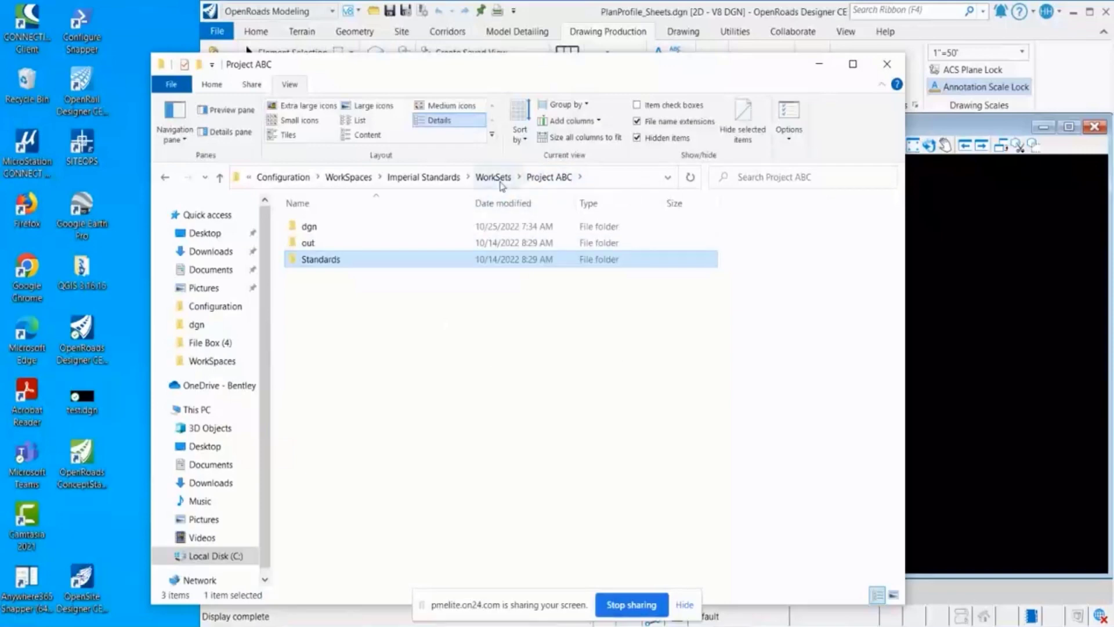
pyautogui.click(492, 177)
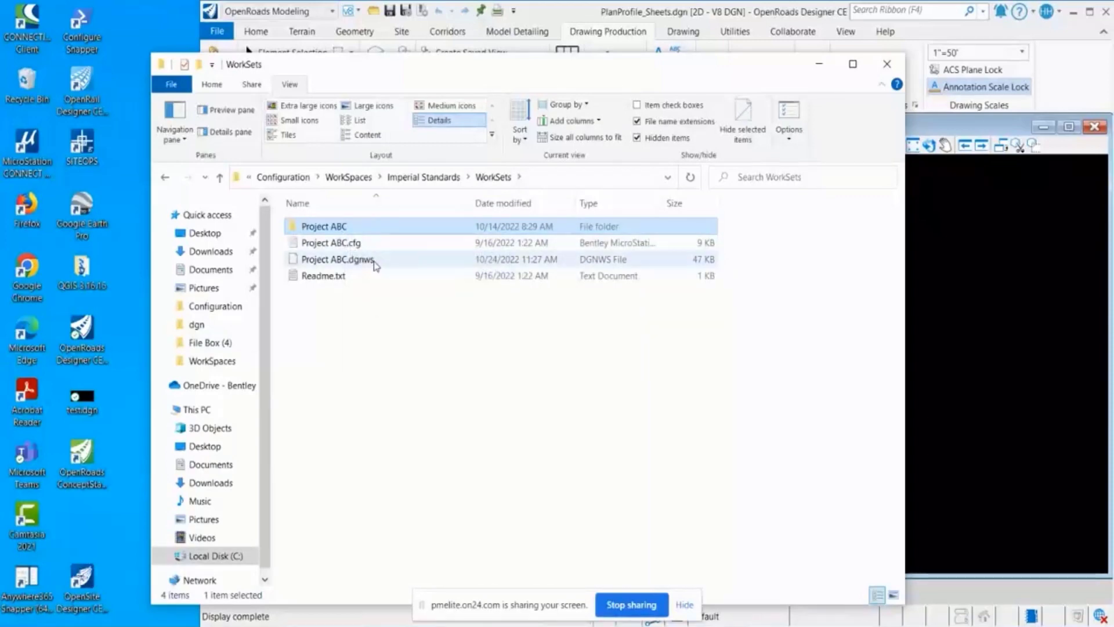
pyautogui.click(338, 260)
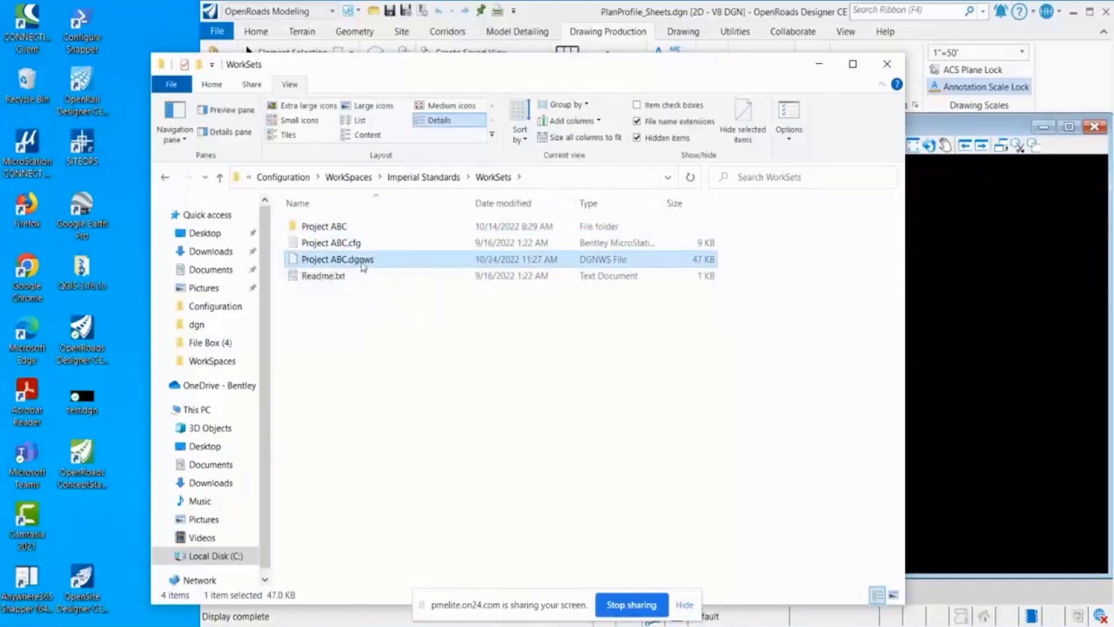
pyautogui.moveTo(391, 266)
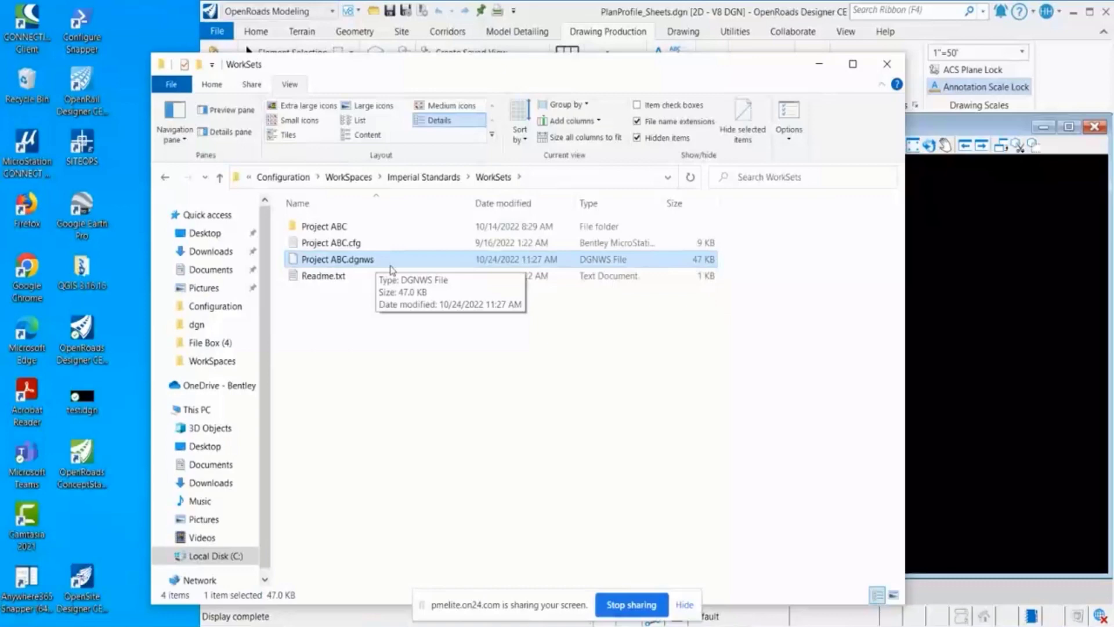
pyautogui.moveTo(338, 267)
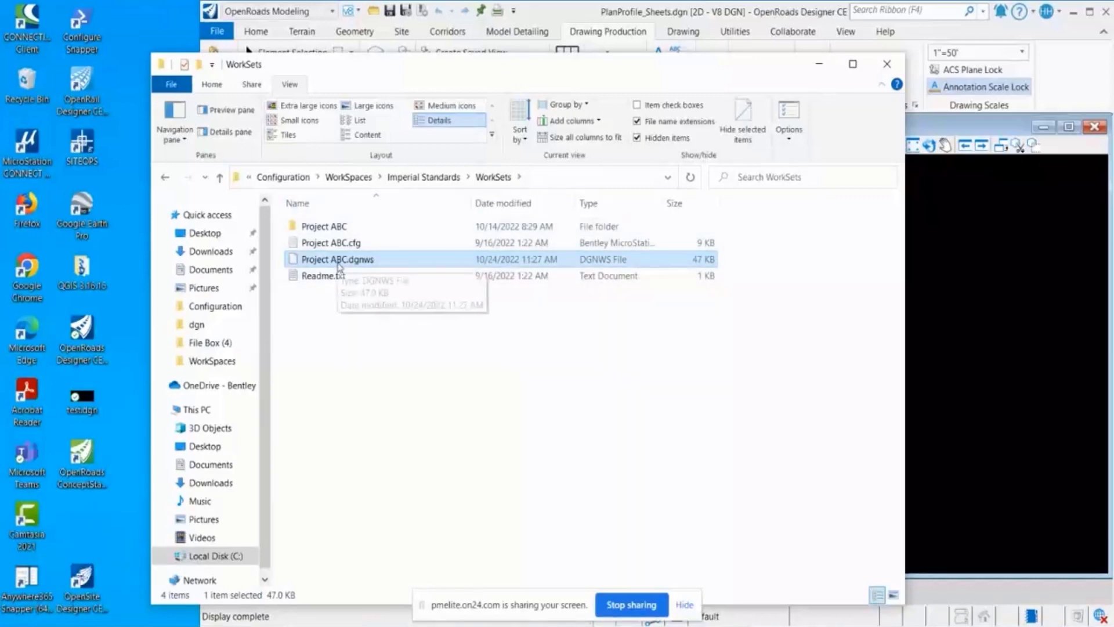
pyautogui.moveTo(499, 191)
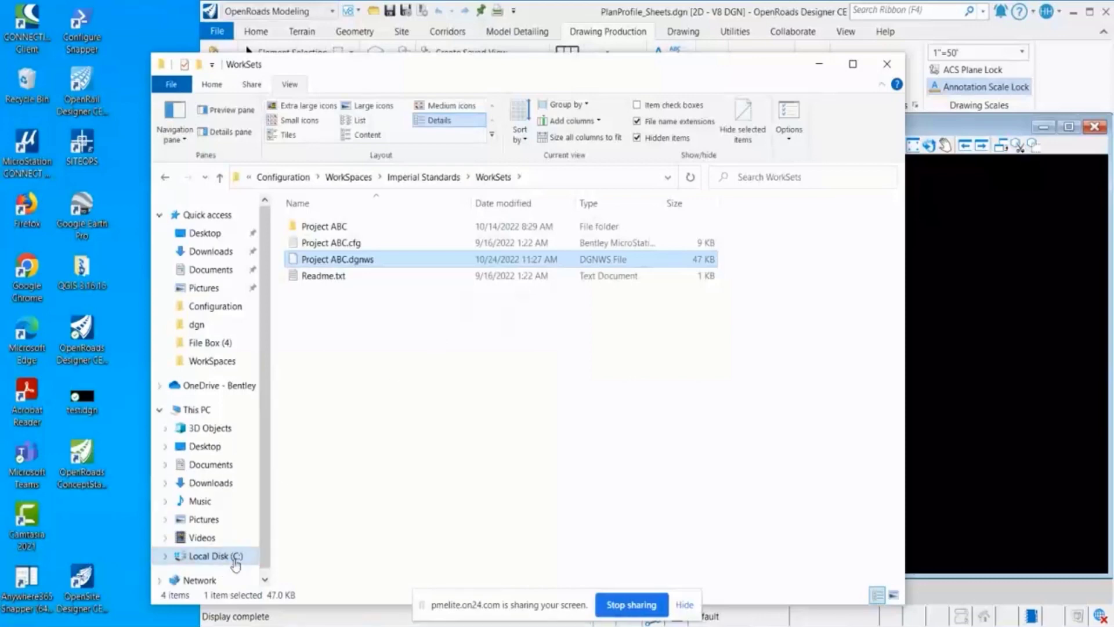
# Browse C: > Users > user > AppData > Local > Bentley > OpenRoadsDesigner > 10.0.0.
pyautogui.click(220, 556)
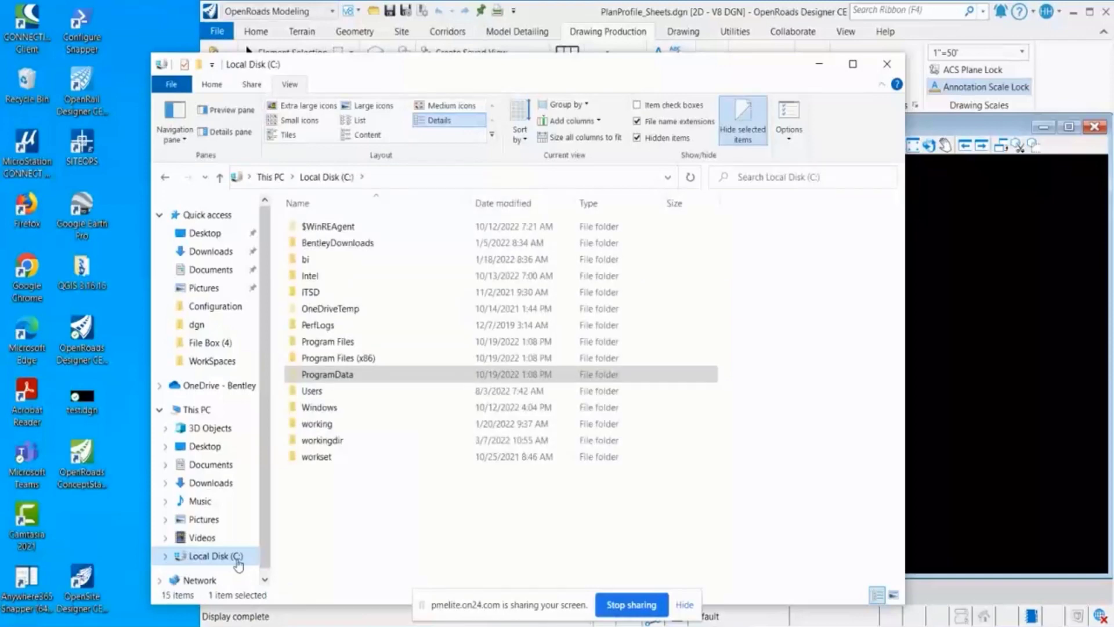
pyautogui.click(311, 390)
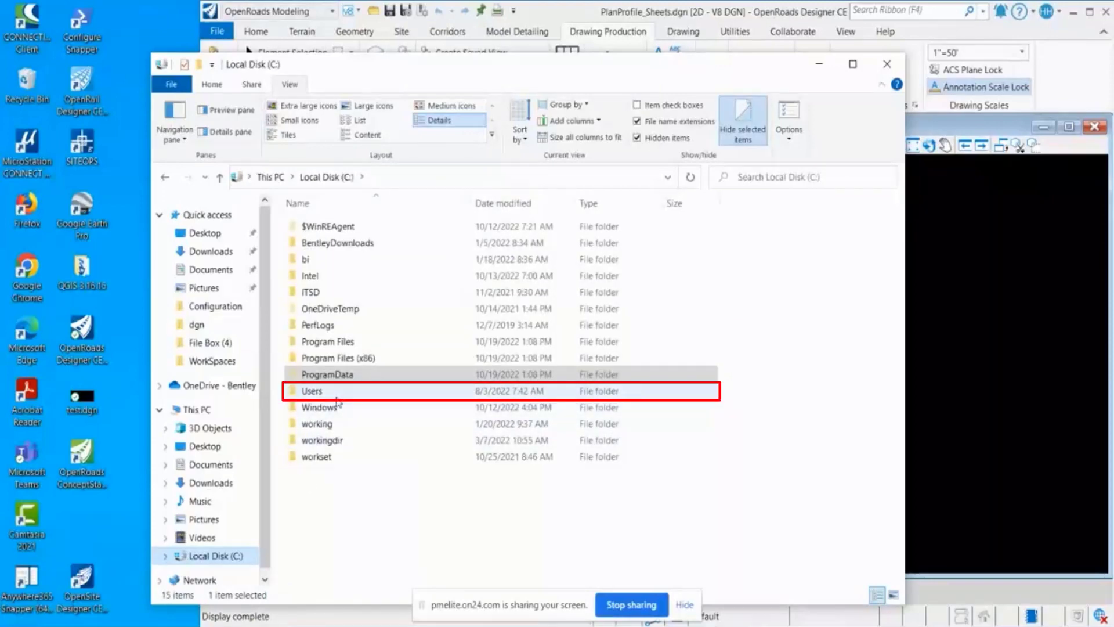
pyautogui.doubleClick(311, 391)
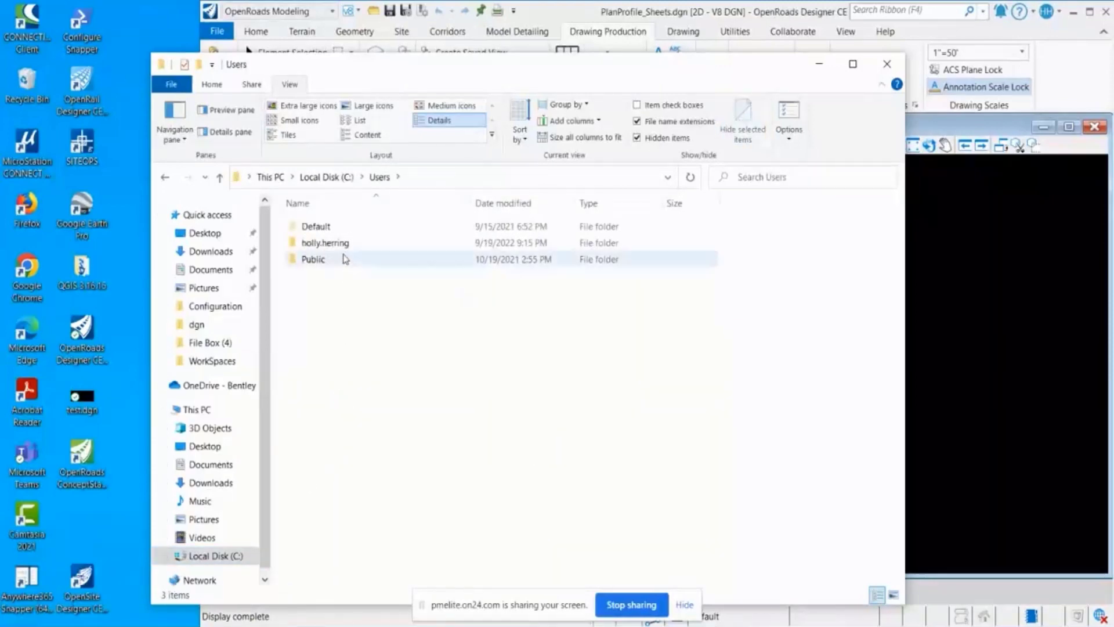
pyautogui.doubleClick(326, 242)
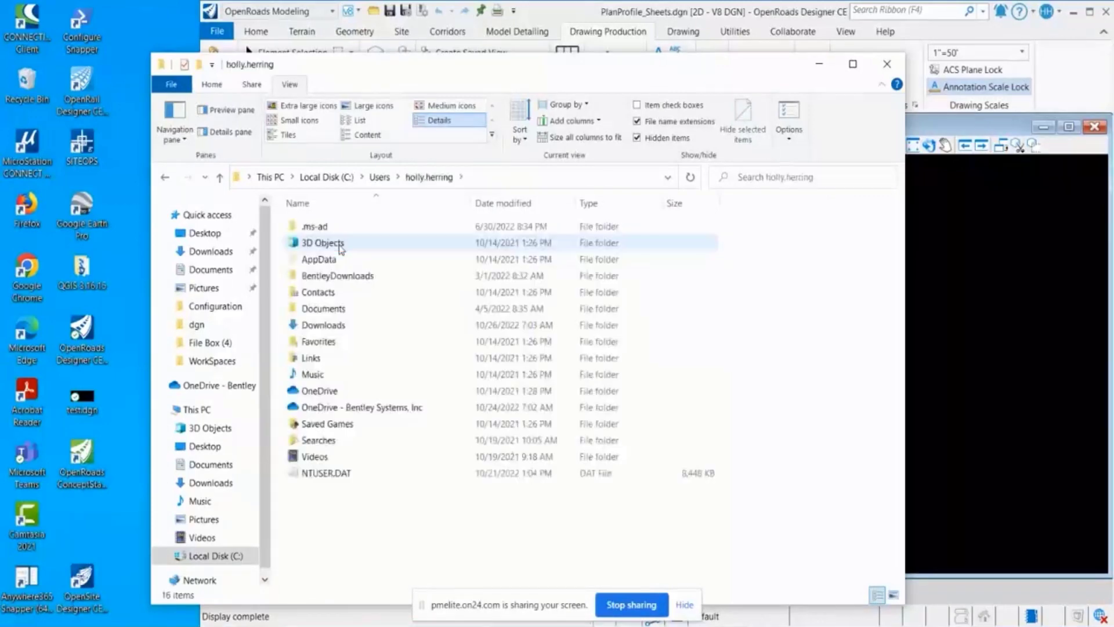
pyautogui.click(318, 259)
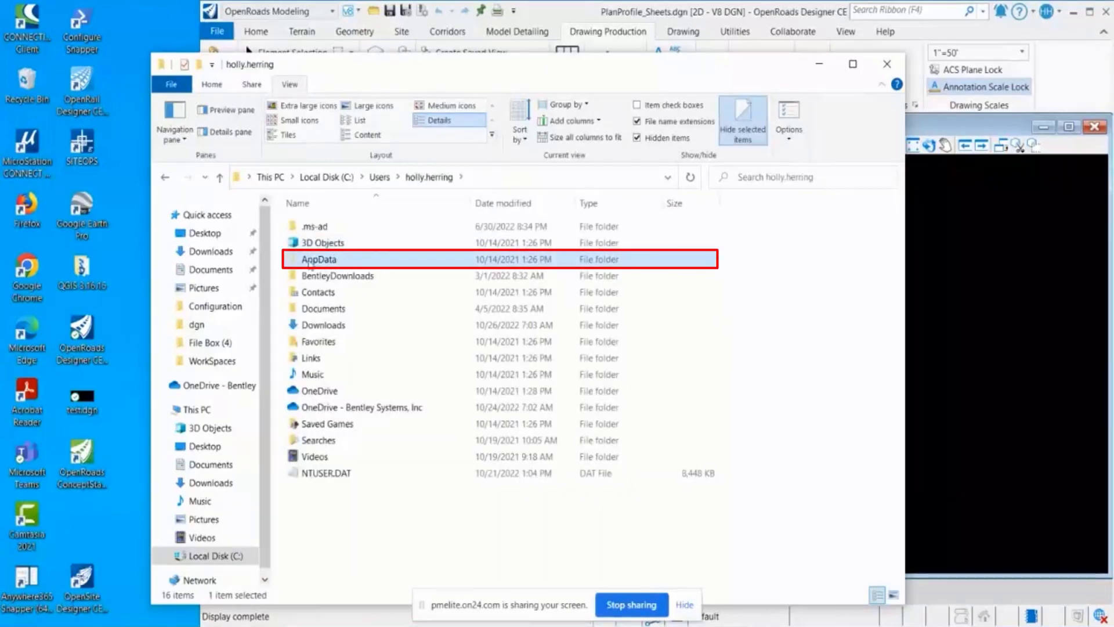
pyautogui.click(637, 138)
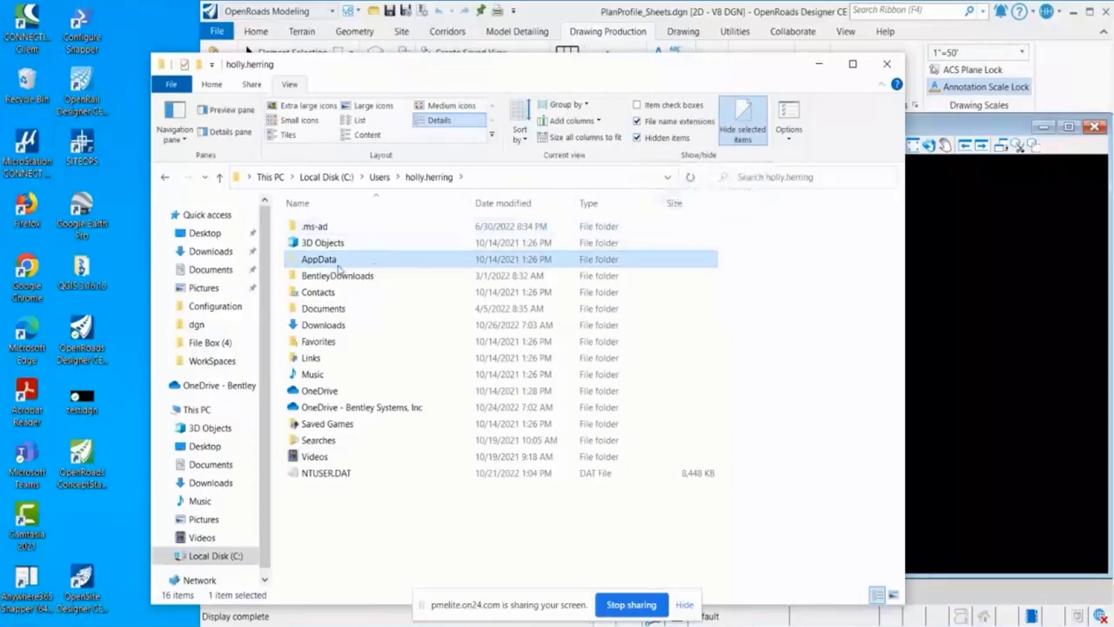
pyautogui.doubleClick(318, 258)
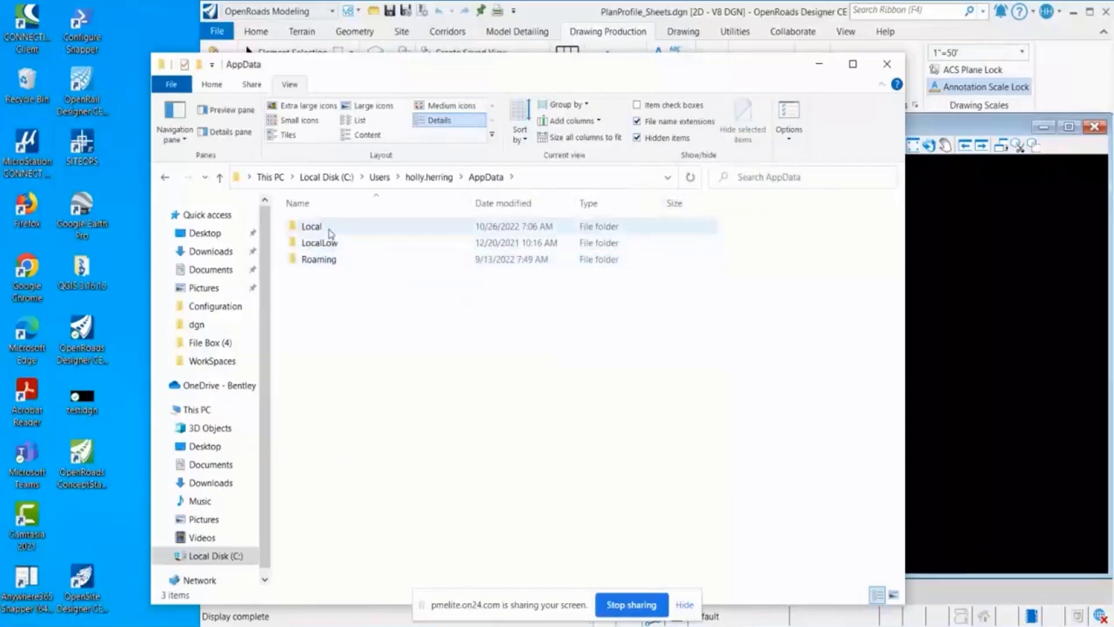
pyautogui.doubleClick(311, 226)
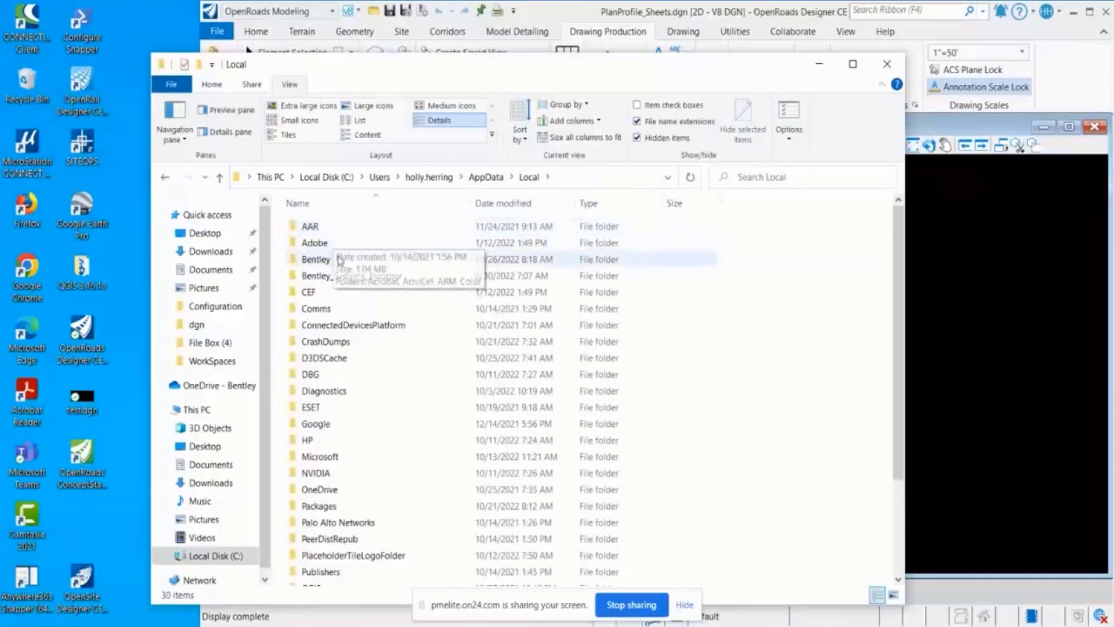
pyautogui.doubleClick(316, 258)
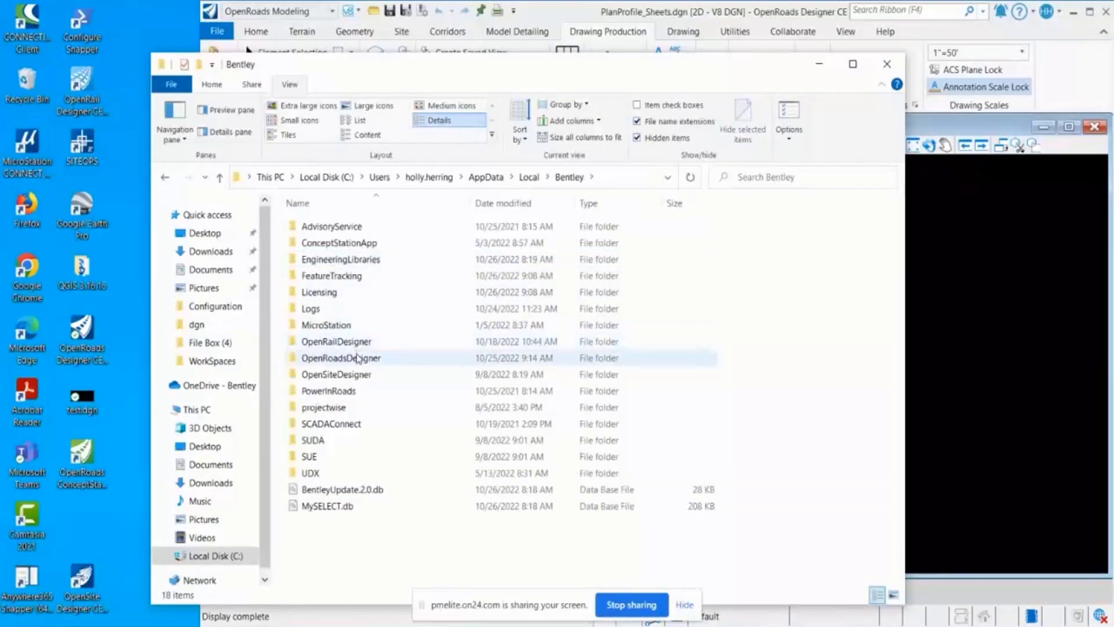
pyautogui.doubleClick(340, 358)
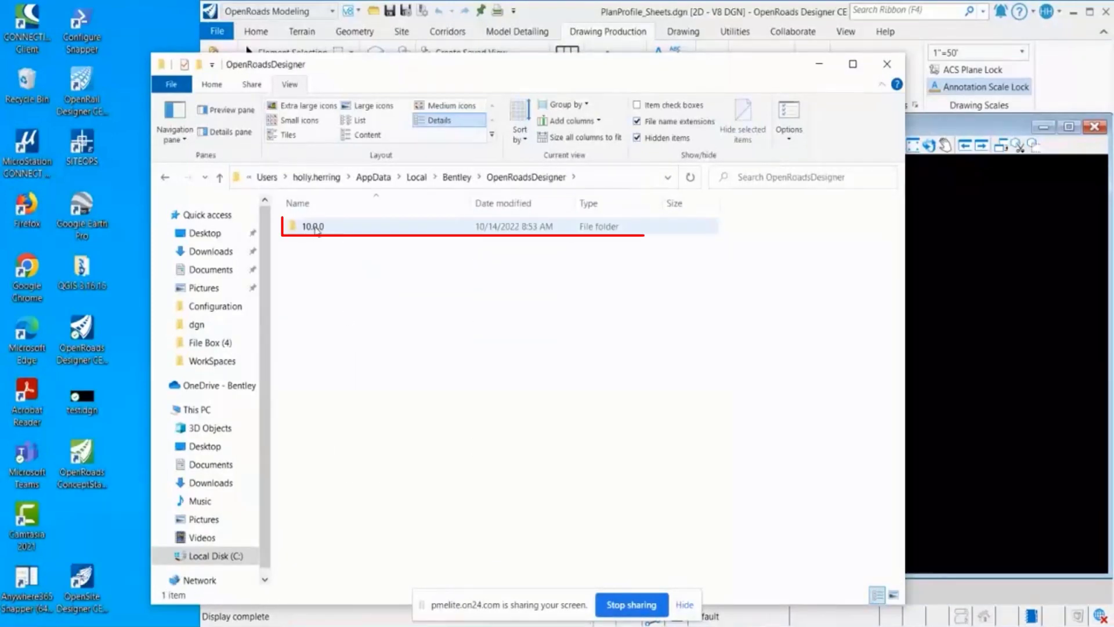
pyautogui.doubleClick(313, 226)
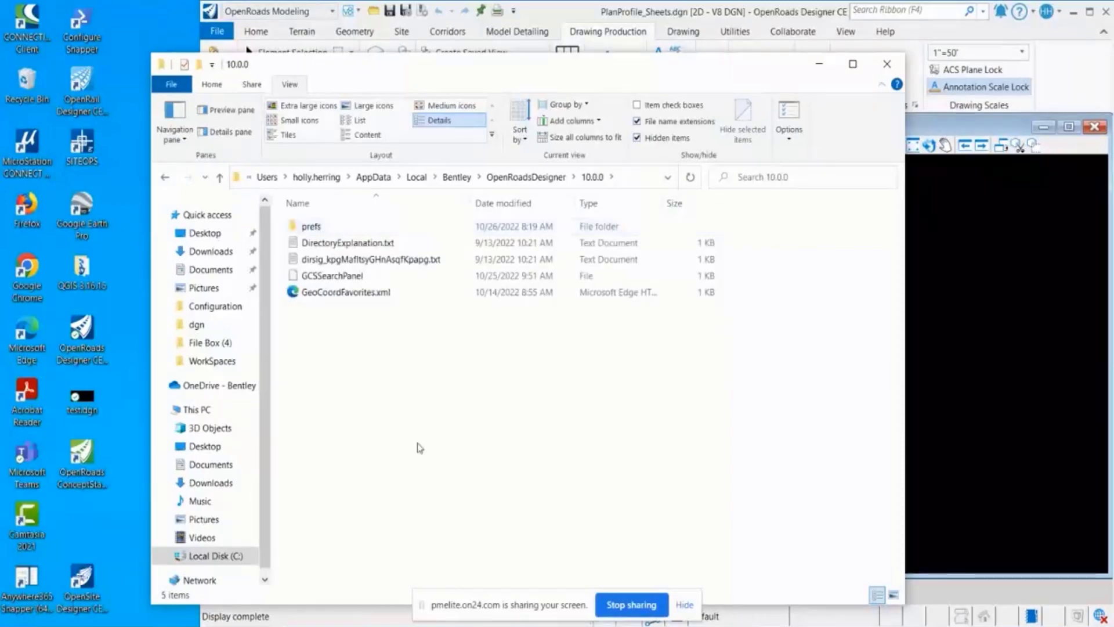
pyautogui.moveTo(530, 134)
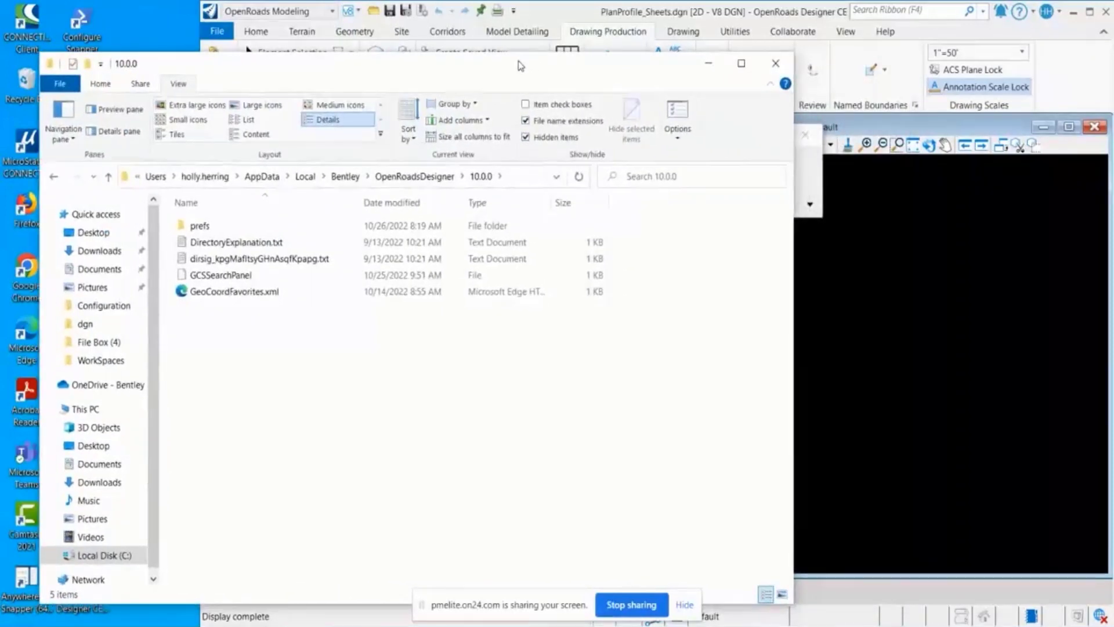
pyautogui.moveTo(715, 413)
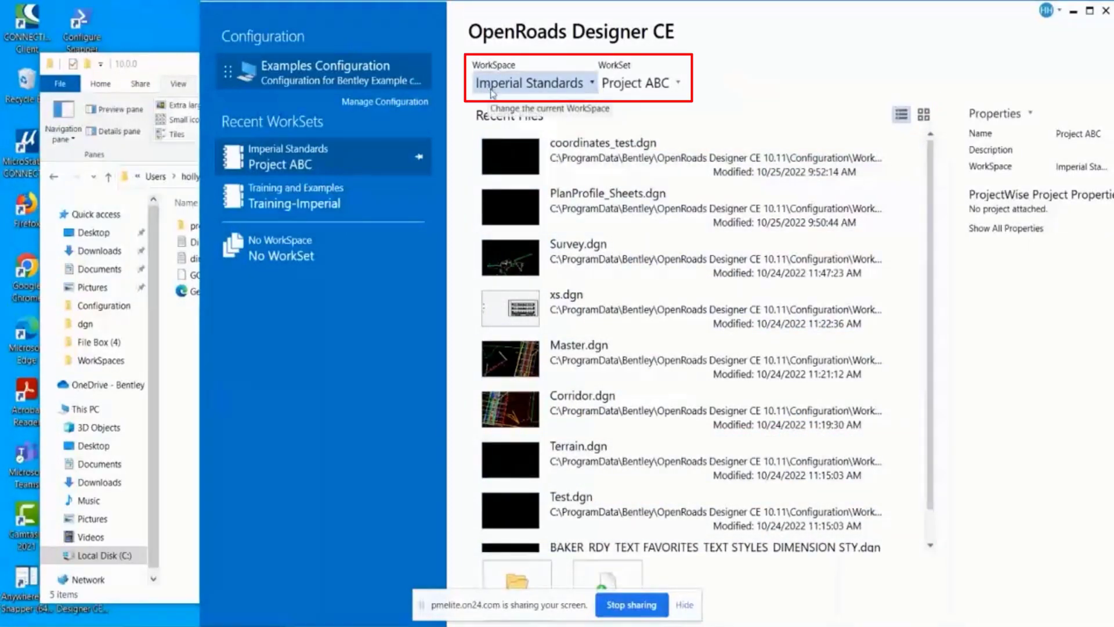
pyautogui.moveTo(623, 102)
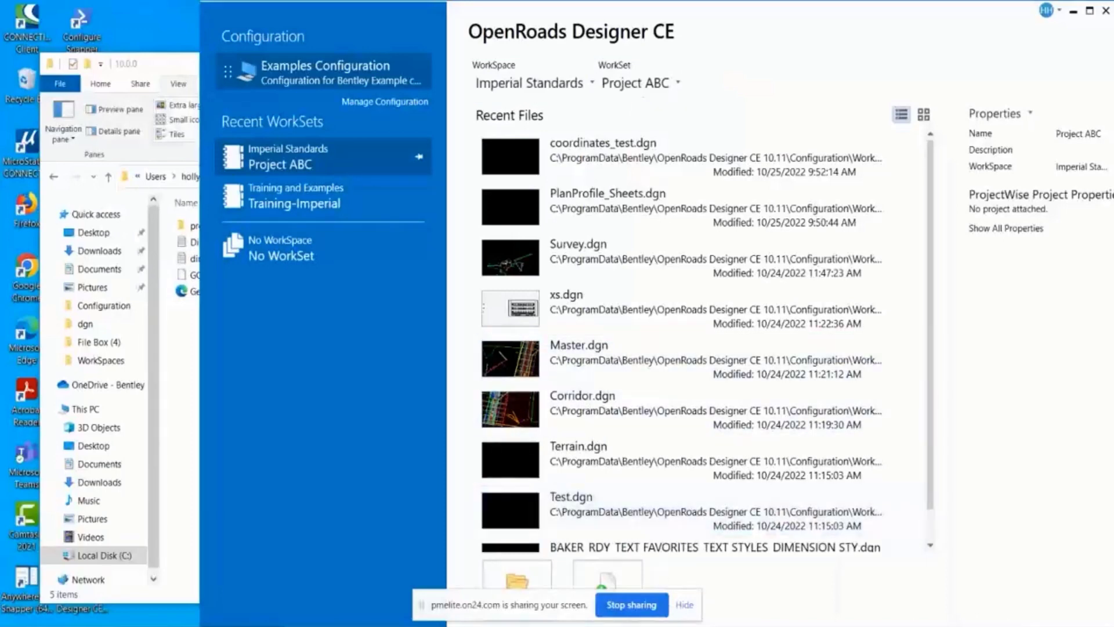
# Open PlanProfile_Sheets.dgn, dock Explorer left of Properties, and show the File backstage.
pyautogui.doubleClick(607, 193)
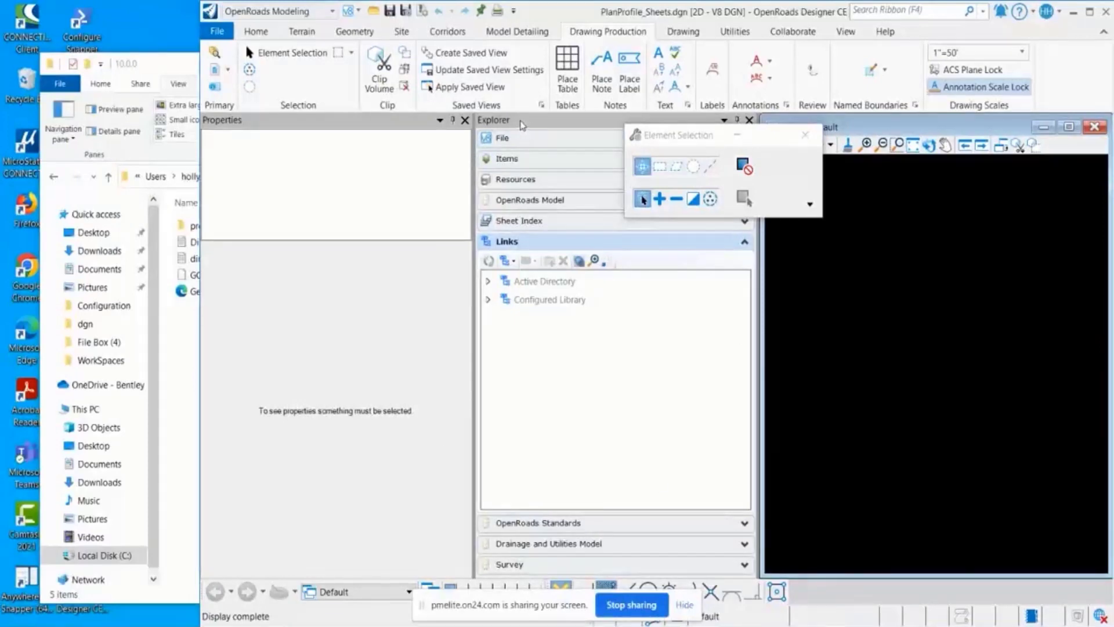
pyautogui.moveTo(493, 119); pyautogui.dragTo(589, 222)
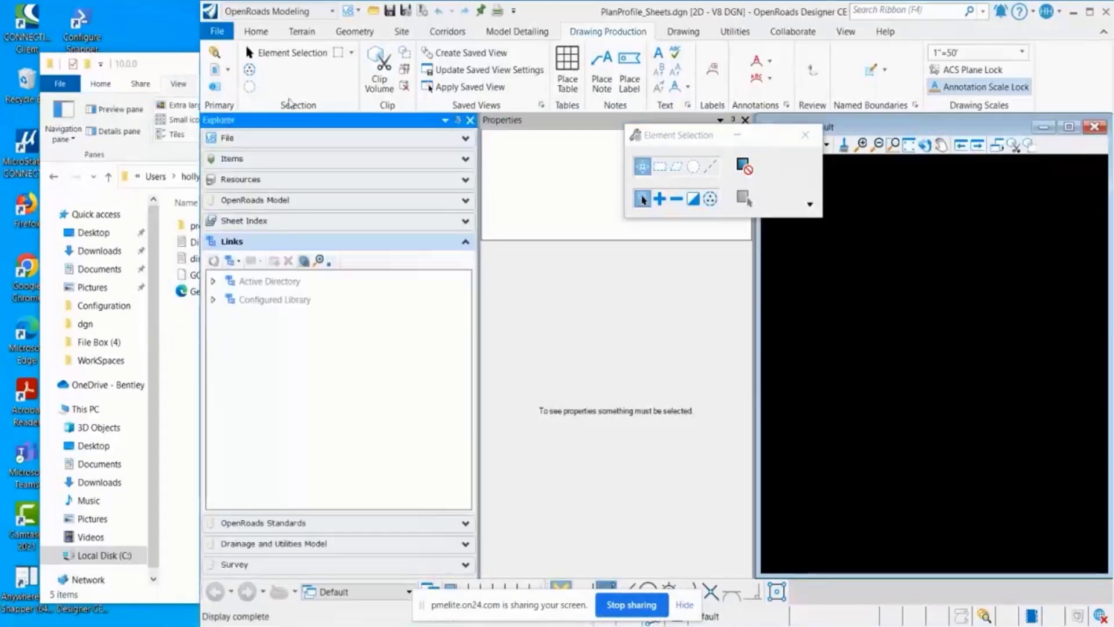
pyautogui.click(217, 31)
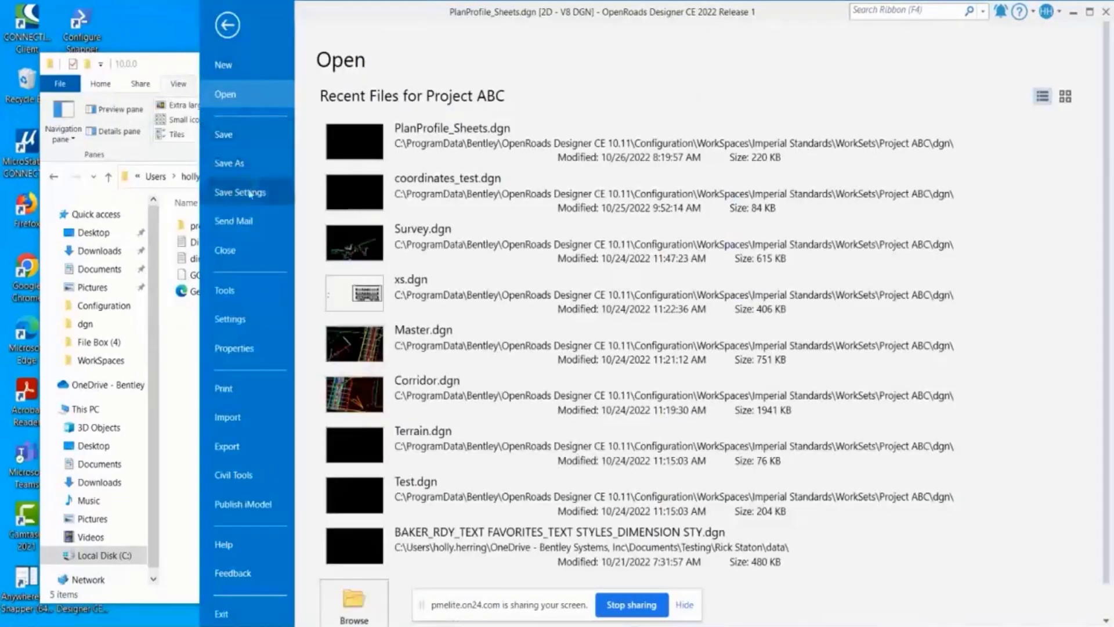